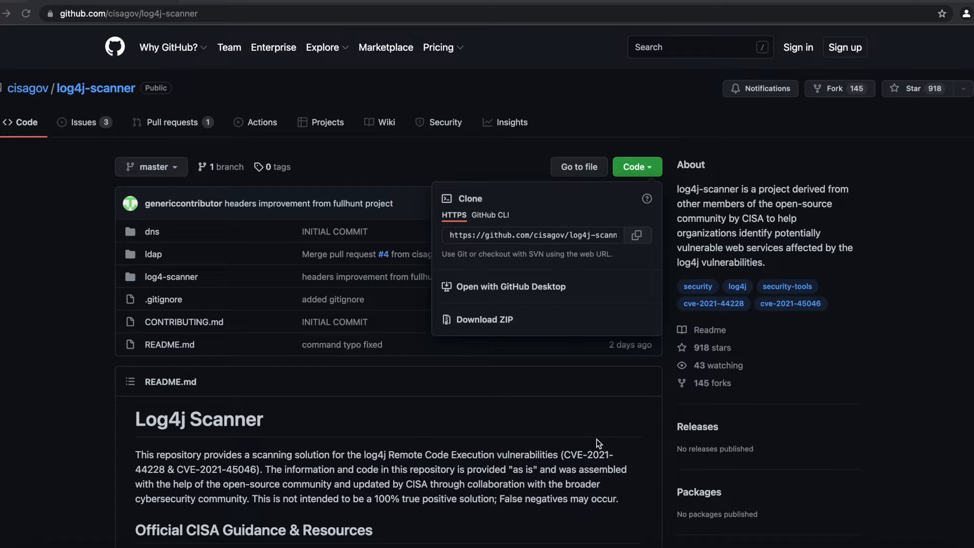
{"action": "mouse_move", "coordinate": [604, 431]}
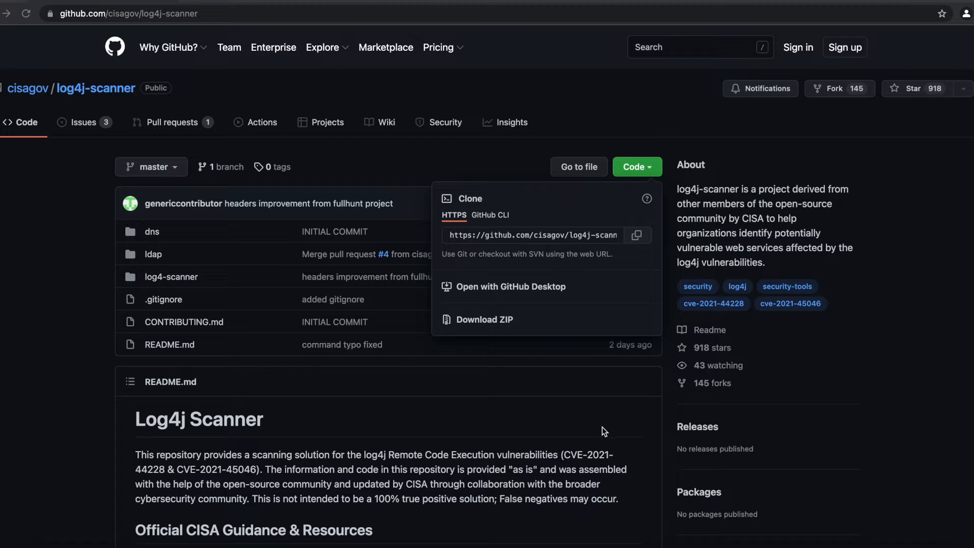
{"action": "mouse_move", "coordinate": [618, 398]}
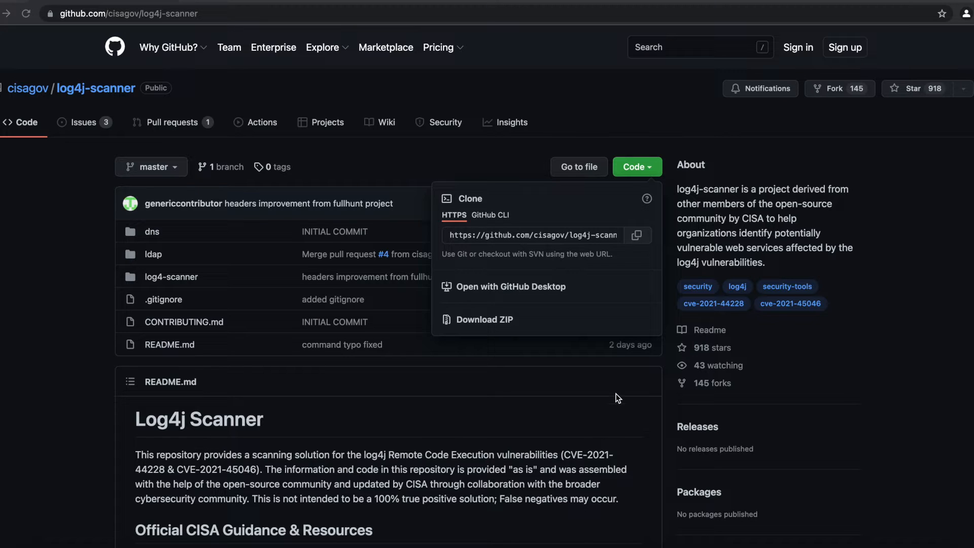
Step: Scroll through the log4j-scanner README, reviewing its testing steps and credits
{"action": "scroll", "scroll_direction": "down", "scroll_amount": 3}
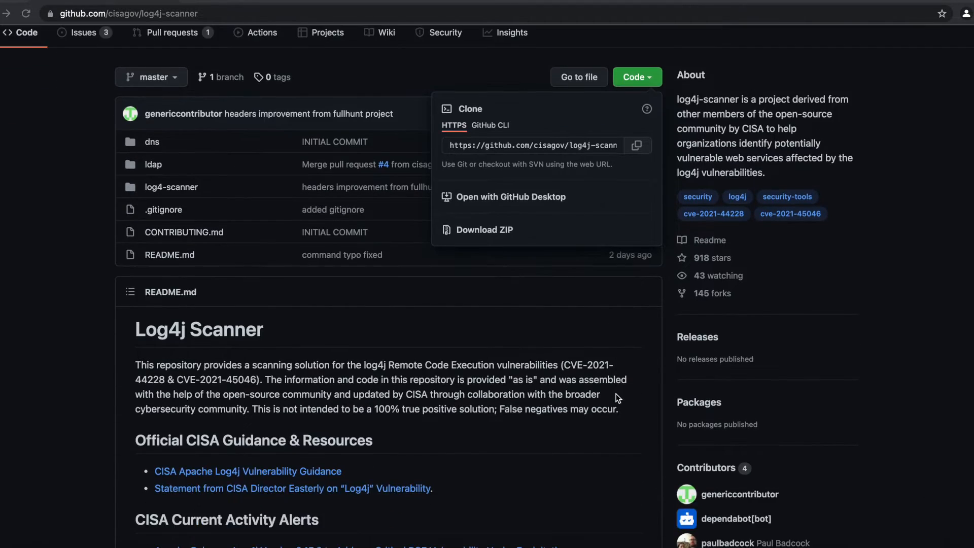
{"action": "scroll", "scroll_direction": "down", "scroll_amount": 3}
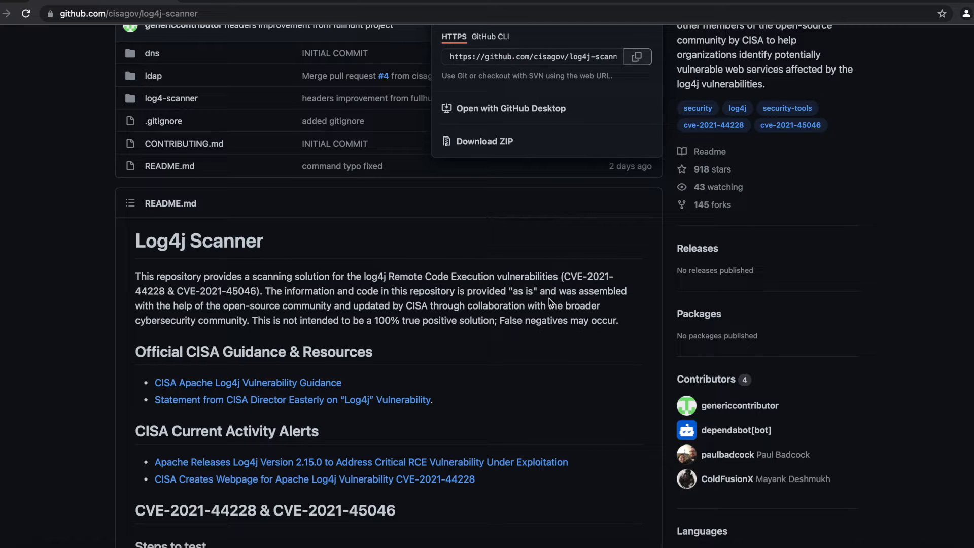
{"action": "mouse_move", "coordinate": [381, 295]}
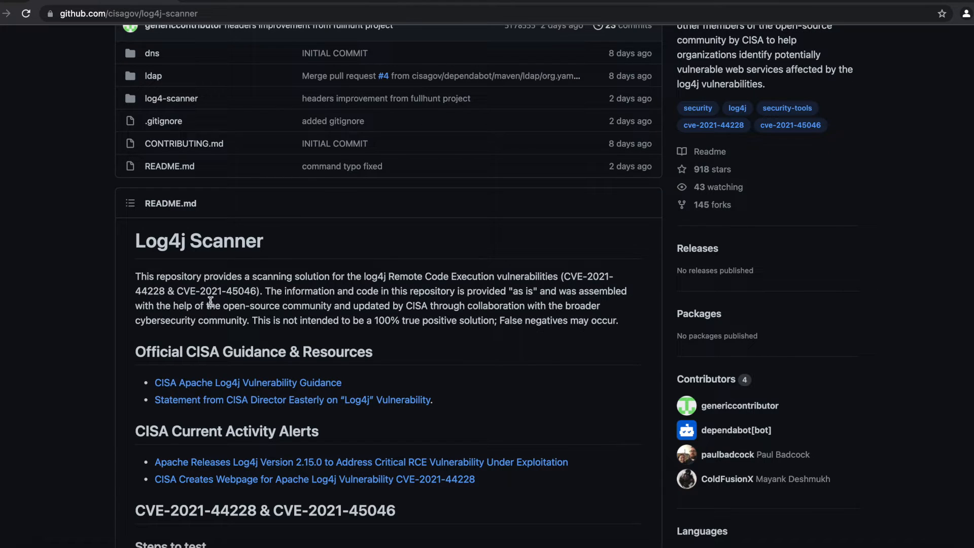
{"action": "mouse_move", "coordinate": [270, 301]}
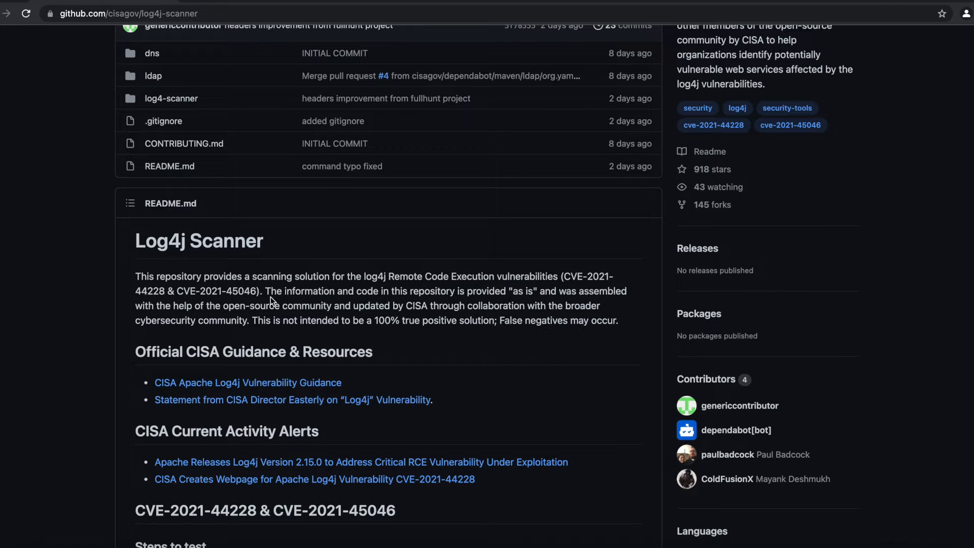
{"action": "scroll", "scroll_direction": "down", "scroll_amount": 3}
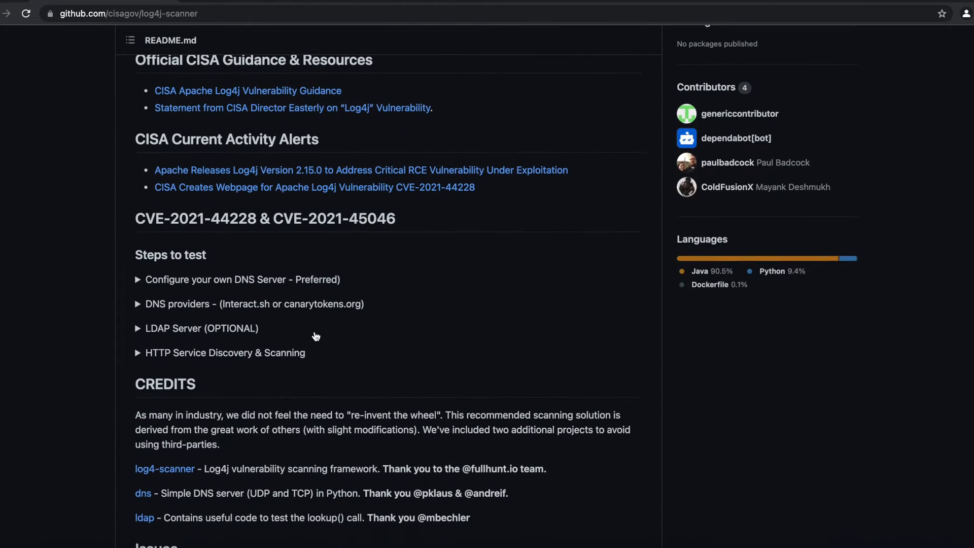
{"action": "scroll", "scroll_direction": "down", "scroll_amount": 3}
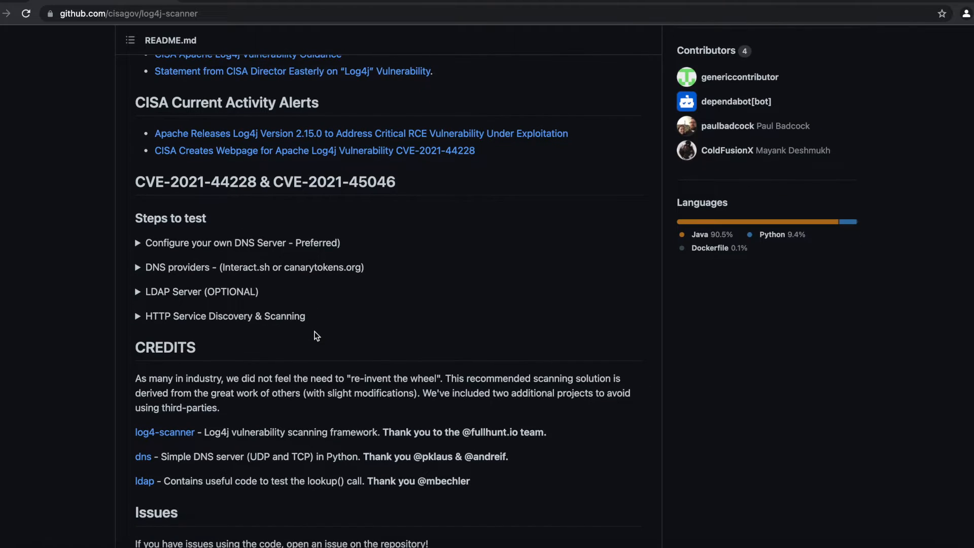
{"action": "scroll", "scroll_direction": "up", "scroll_amount": 3}
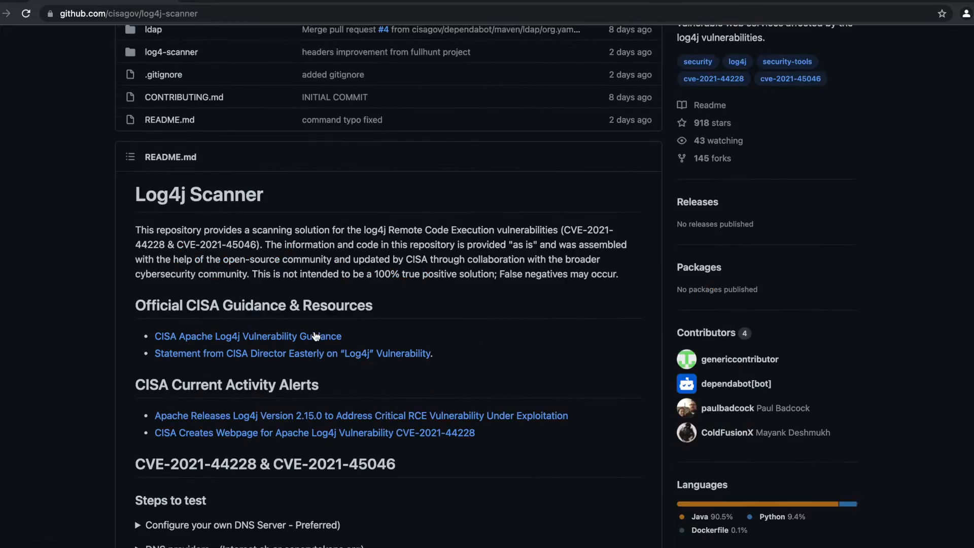
{"action": "scroll", "scroll_direction": "up", "scroll_amount": 3}
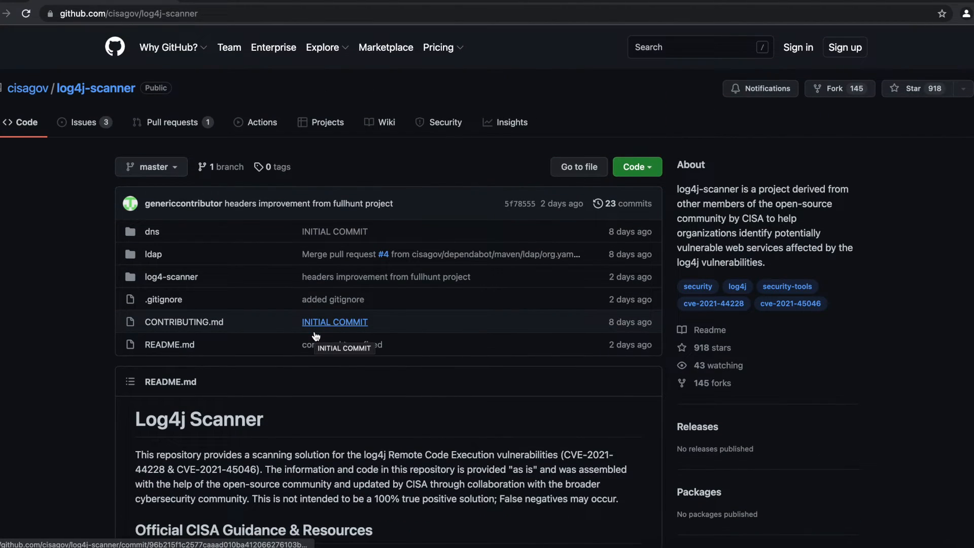
{"action": "scroll", "scroll_direction": "down", "scroll_amount": 3}
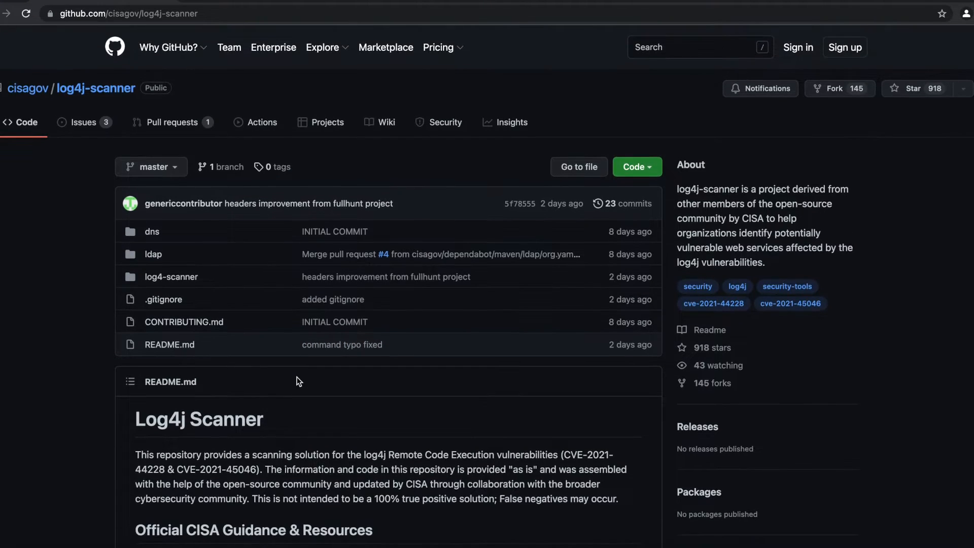
{"action": "mouse_move", "coordinate": [383, 389]}
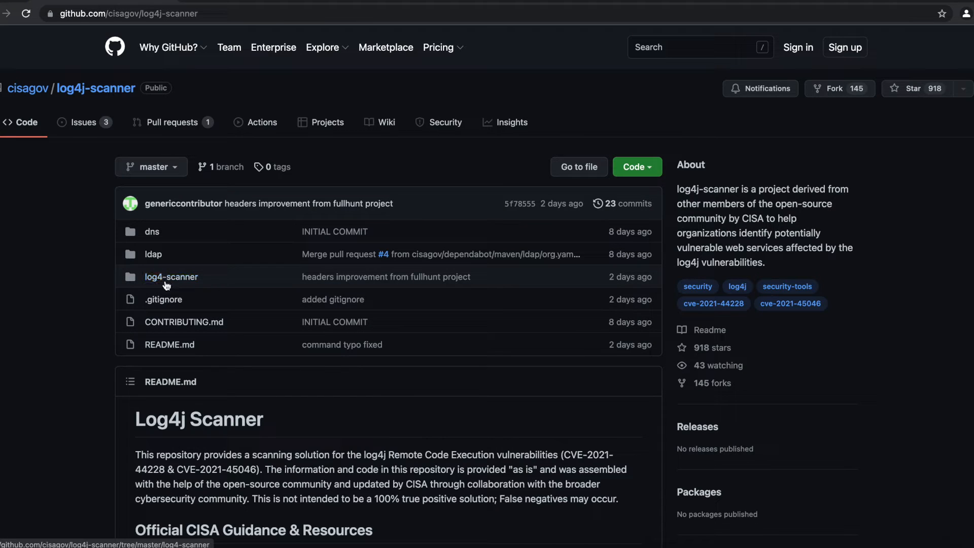
{"action": "mouse_move", "coordinate": [166, 268]}
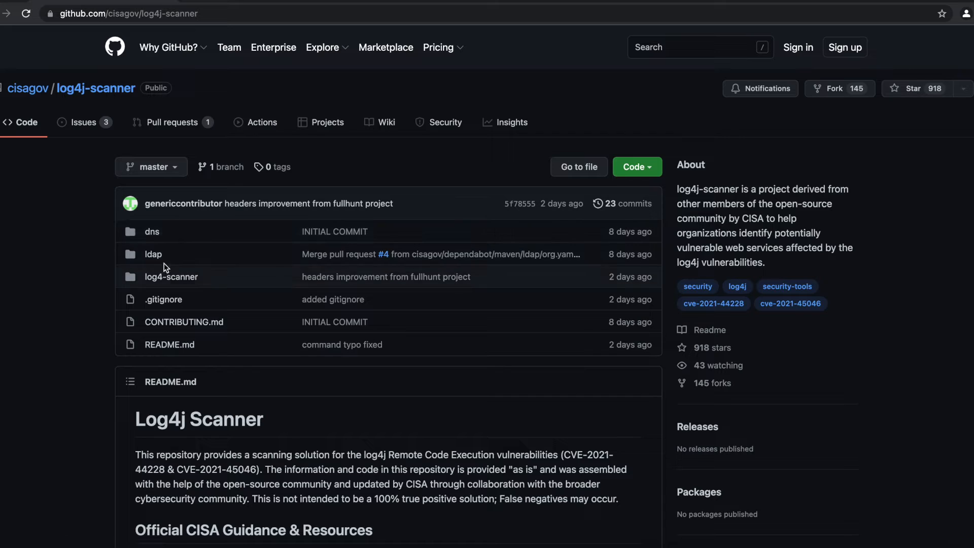
{"action": "mouse_move", "coordinate": [181, 249]}
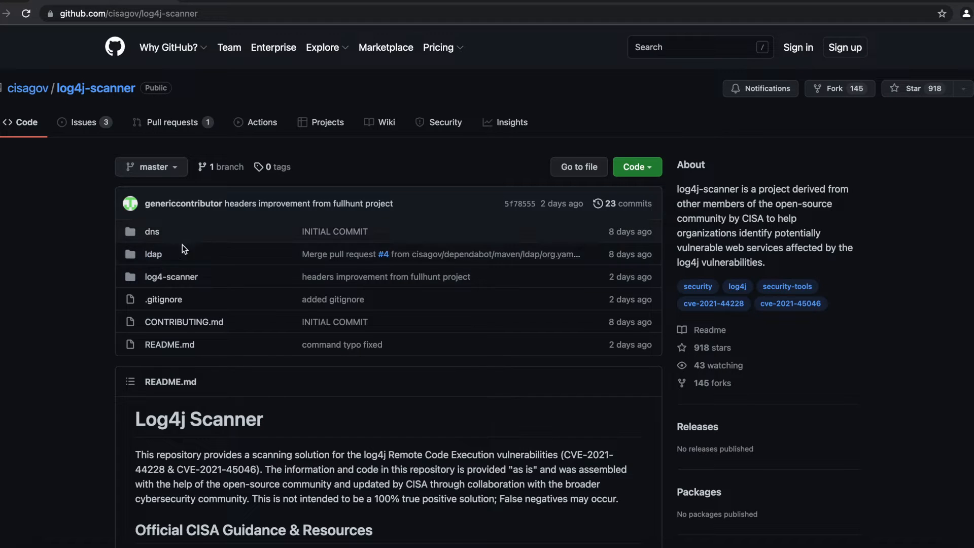
{"action": "mouse_move", "coordinate": [183, 287]}
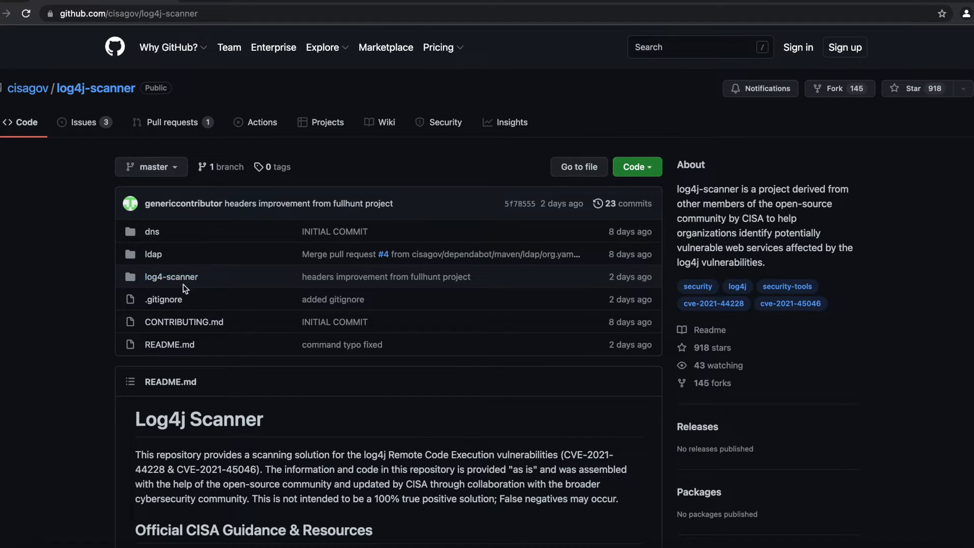
{"action": "mouse_move", "coordinate": [171, 276]}
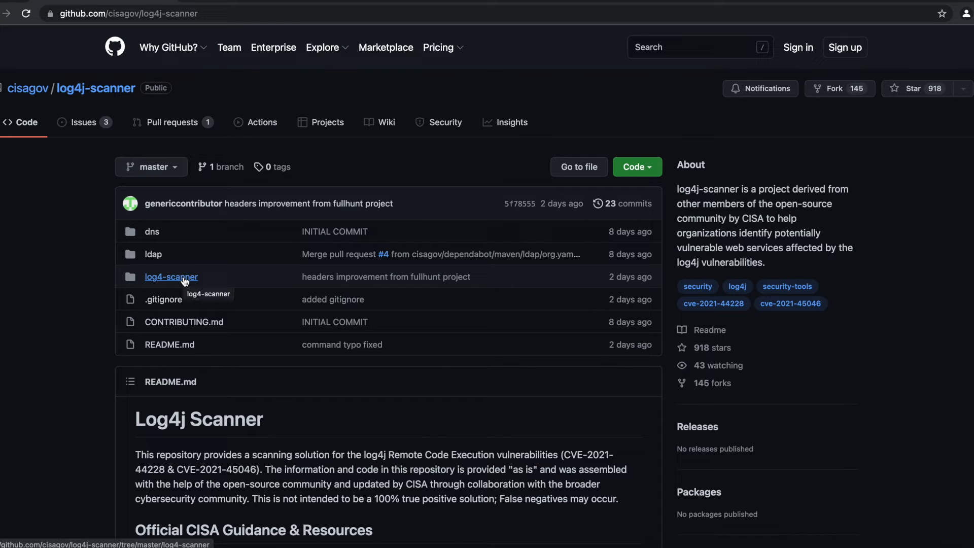
Step: Enter the log4-scanner folder and scroll to its file list and log4j-scan README
{"action": "left_click", "coordinate": [171, 276]}
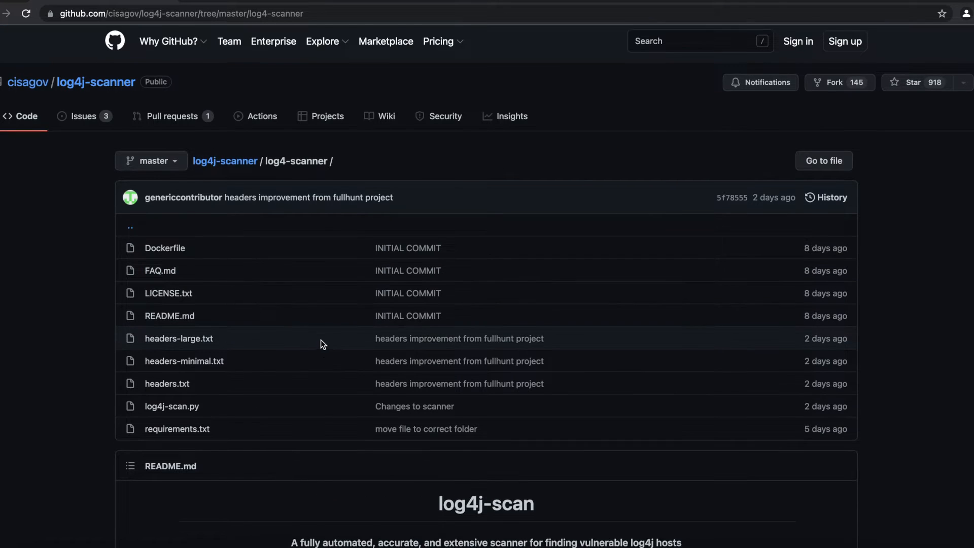
{"action": "scroll", "scroll_direction": "down", "scroll_amount": 3}
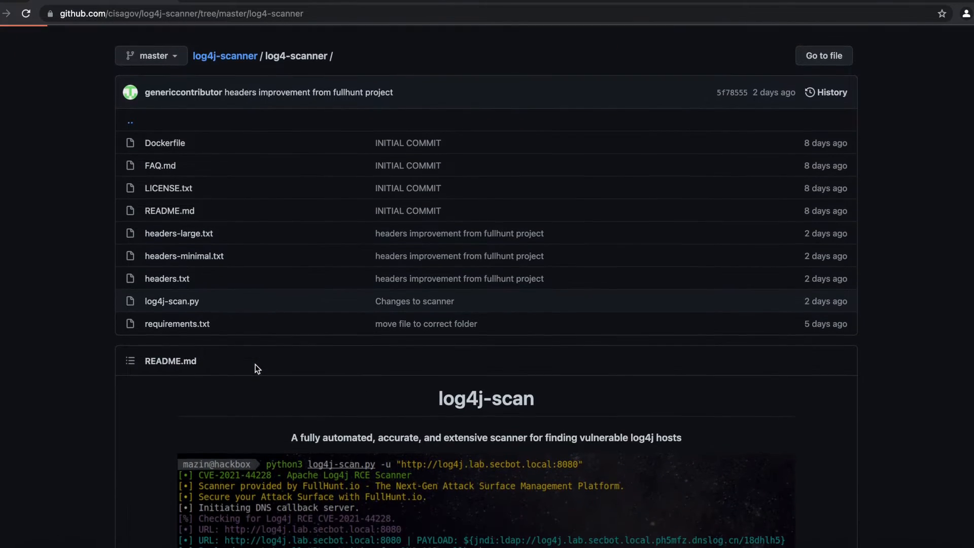
{"action": "scroll", "scroll_direction": "down", "scroll_amount": 3}
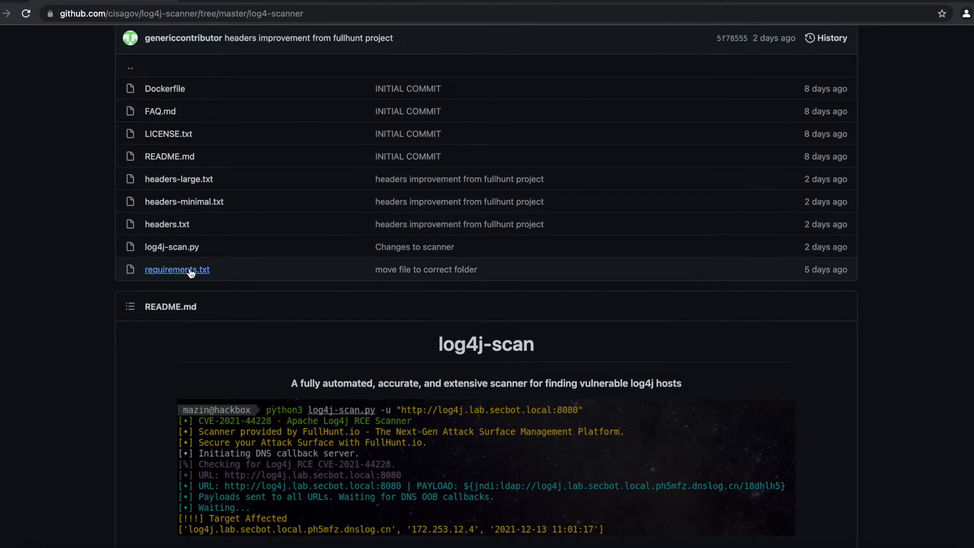
{"action": "mouse_move", "coordinate": [237, 102]}
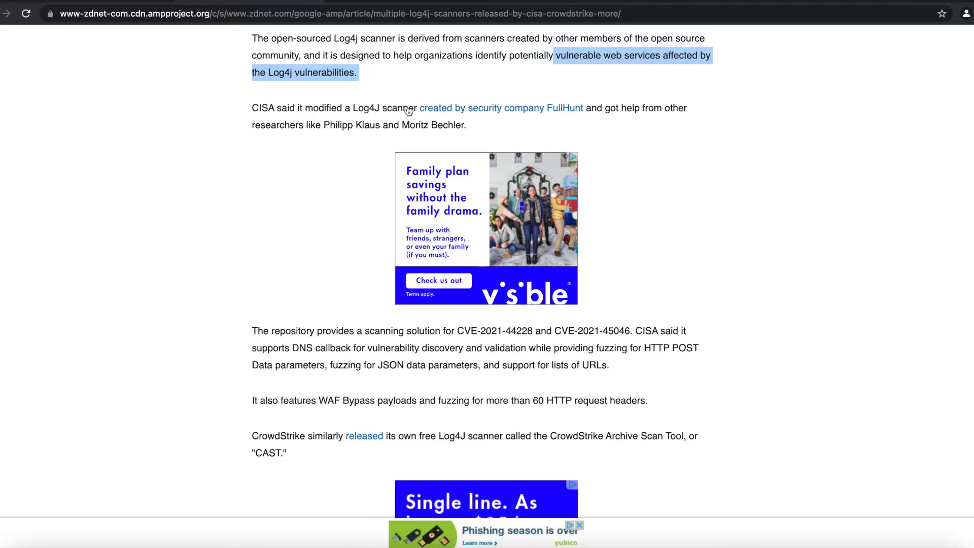
Step: Highlight the ZDNet sentence crediting the researchers, then return to the GitHub repository page
{"action": "left_click_drag", "start_coordinate": [276, 125], "coordinate": [353, 125]}
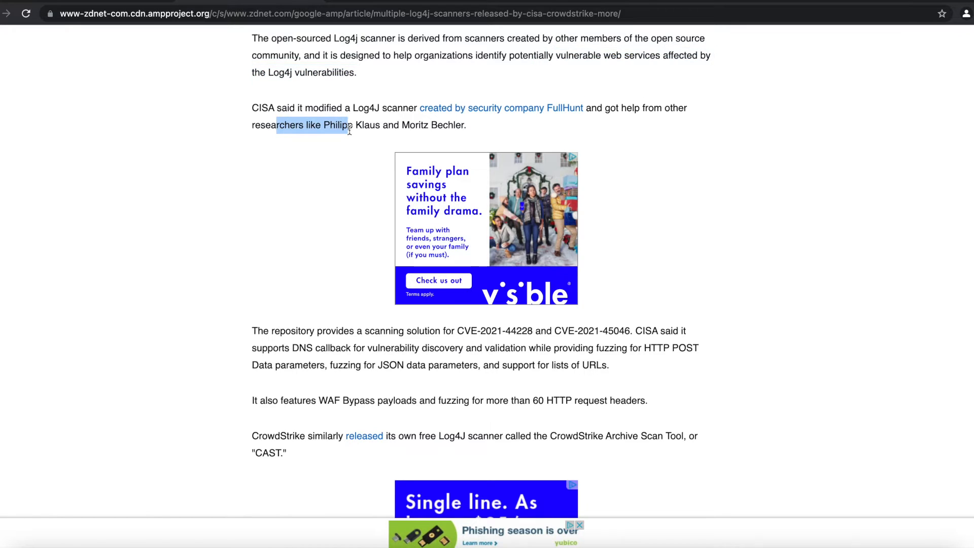
{"action": "left_click_drag", "start_coordinate": [350, 125], "coordinate": [382, 125]}
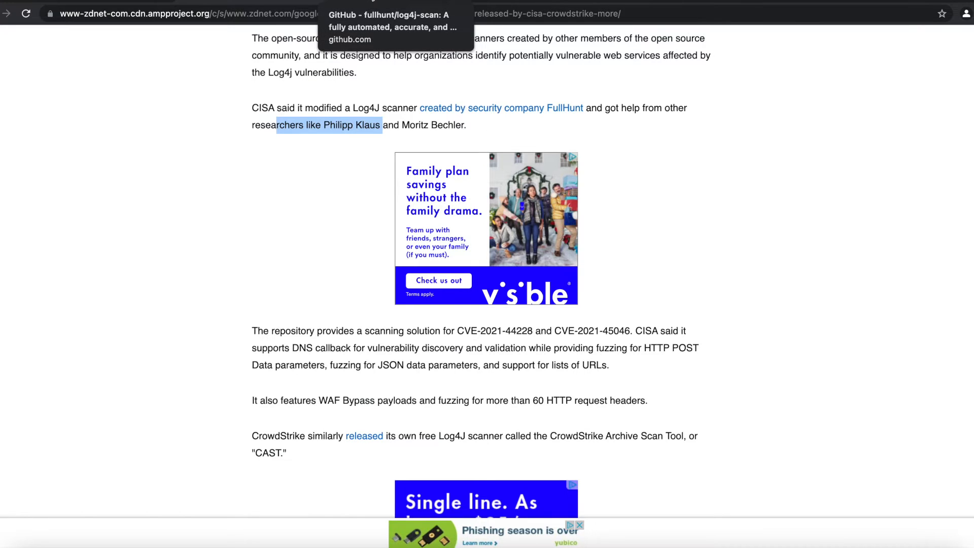
{"action": "mouse_move", "coordinate": [89, 36]}
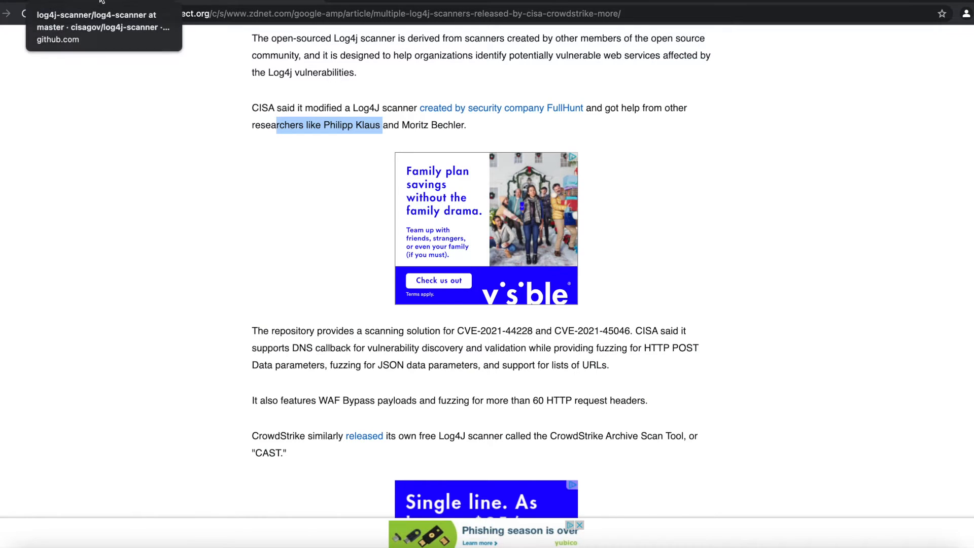
{"action": "left_click", "coordinate": [94, 26]}
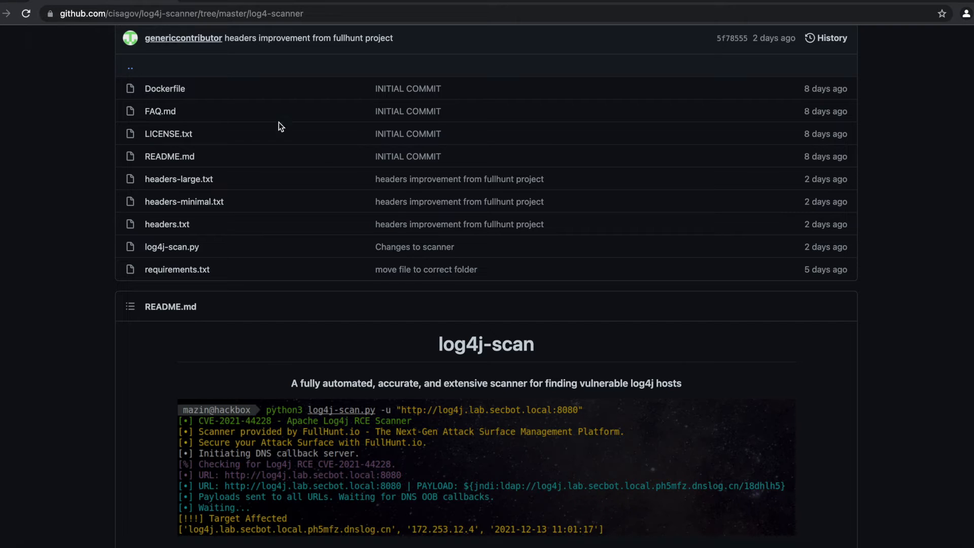
Step: Scroll down the log4-scanner folder page to its file list and README
{"action": "scroll", "scroll_direction": "down", "scroll_amount": 3}
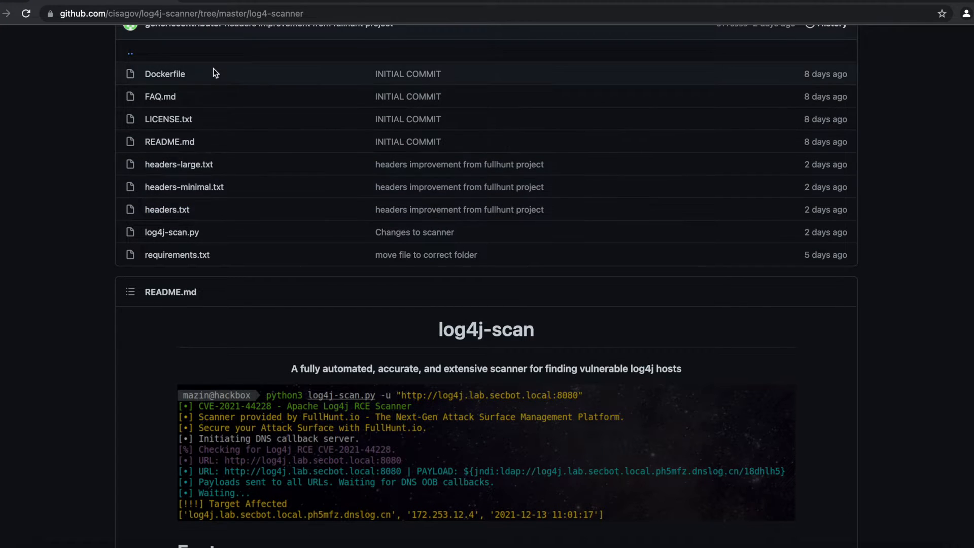
{"action": "mouse_move", "coordinate": [293, 118]}
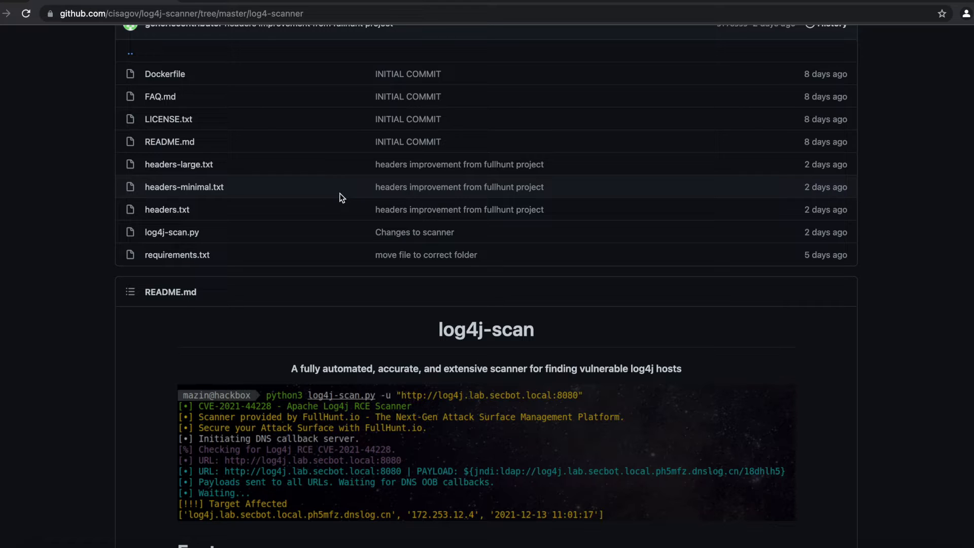
{"action": "mouse_move", "coordinate": [463, 225]}
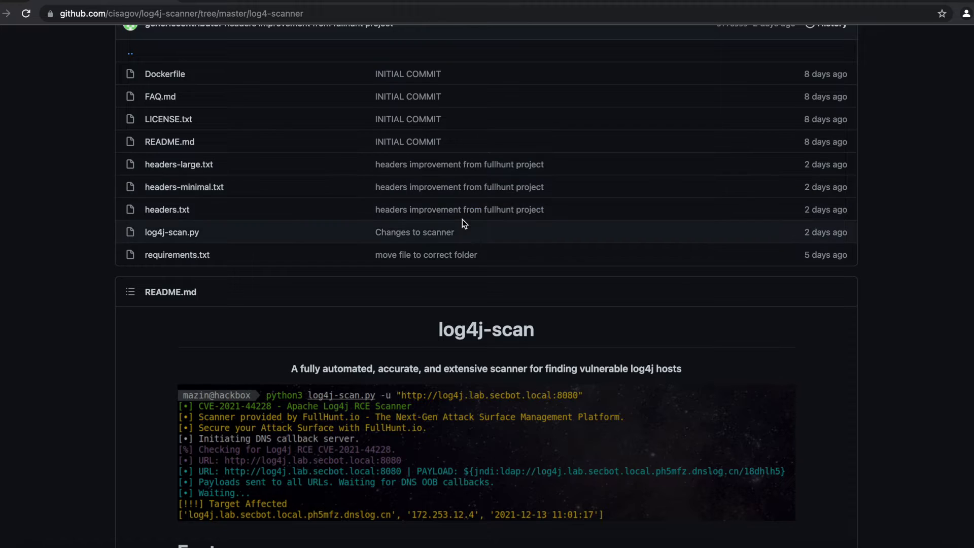
{"action": "mouse_move", "coordinate": [463, 220]}
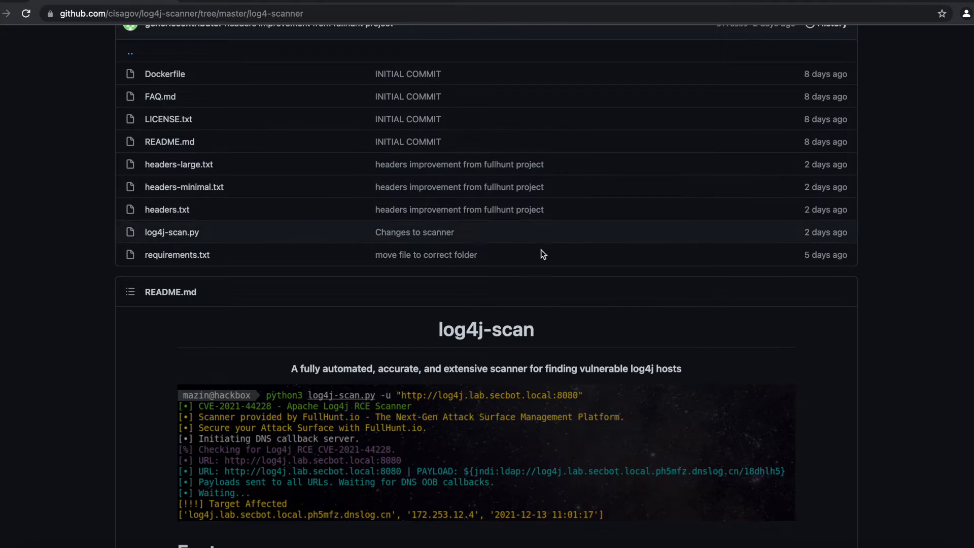
{"action": "mouse_move", "coordinate": [573, 365]}
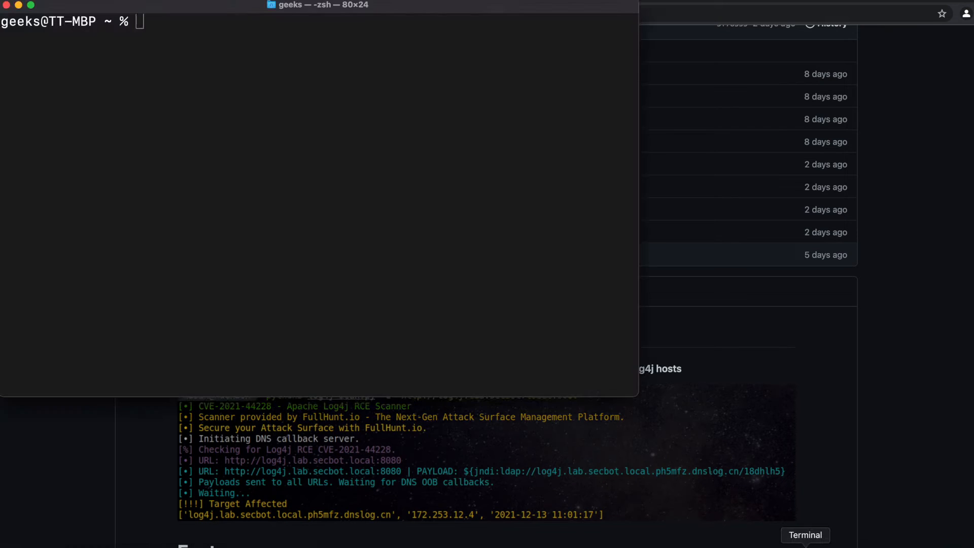
Step: Run 'multipass list' to show the stopped VMs and select the log4jscan name
{"action": "type", "text": "m"}
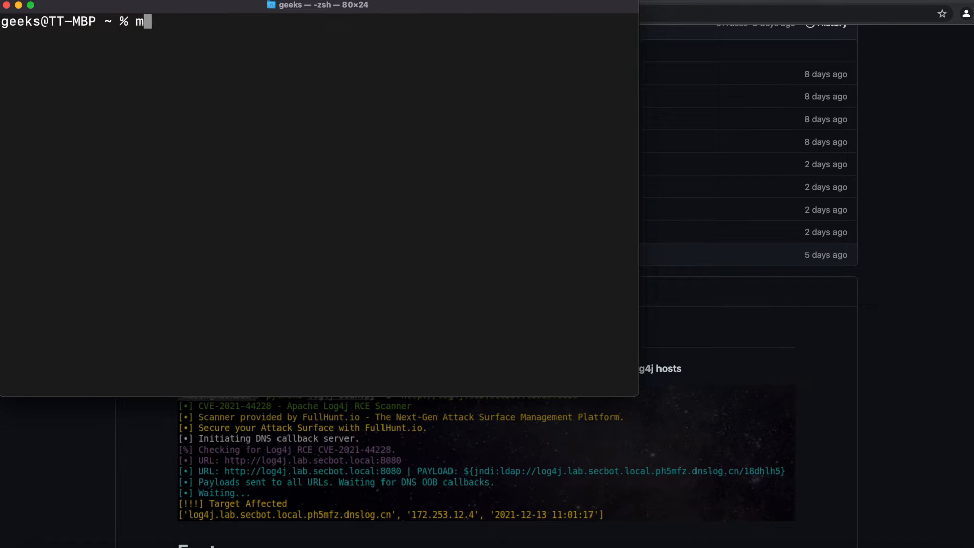
{"action": "type", "text": "ultipass"}
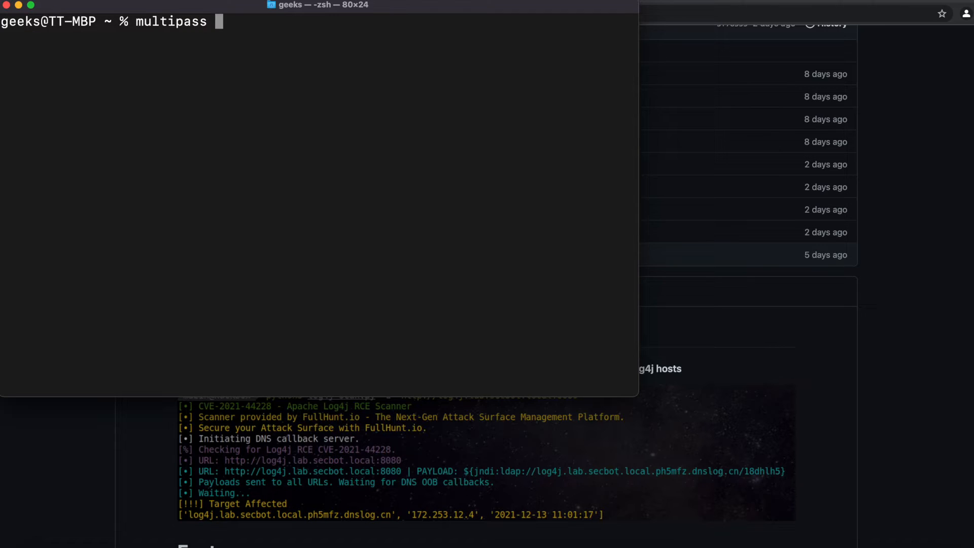
{"action": "type", "text": "list"}
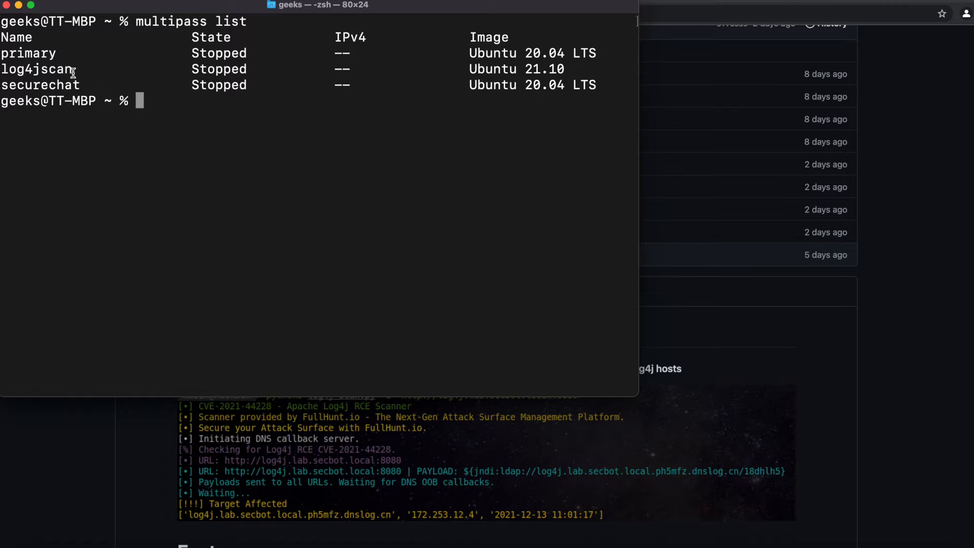
{"action": "double_click", "coordinate": [35, 69]}
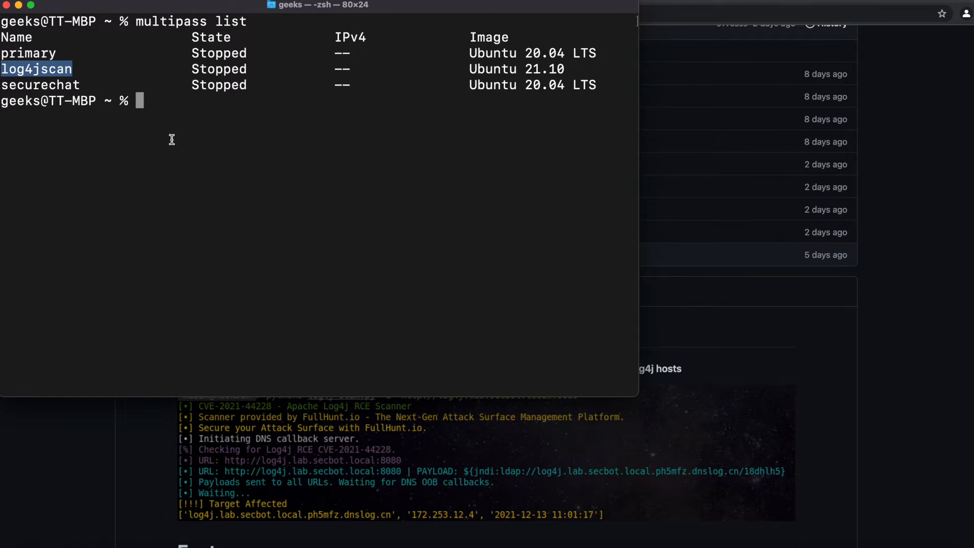
{"action": "mouse_move", "coordinate": [215, 162]}
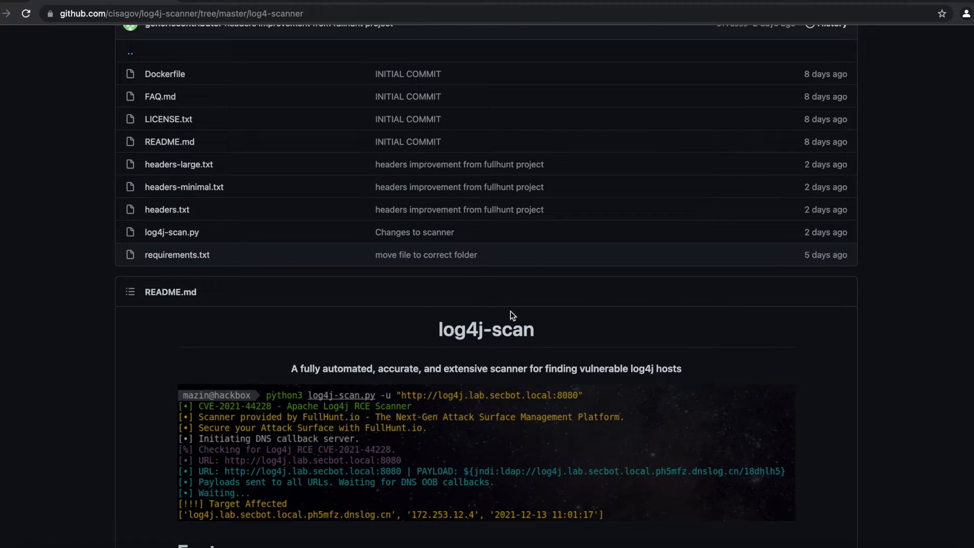
Step: Scroll the log4j-scanner folder page back toward its header and file list
{"action": "scroll", "scroll_direction": "up", "scroll_amount": 3}
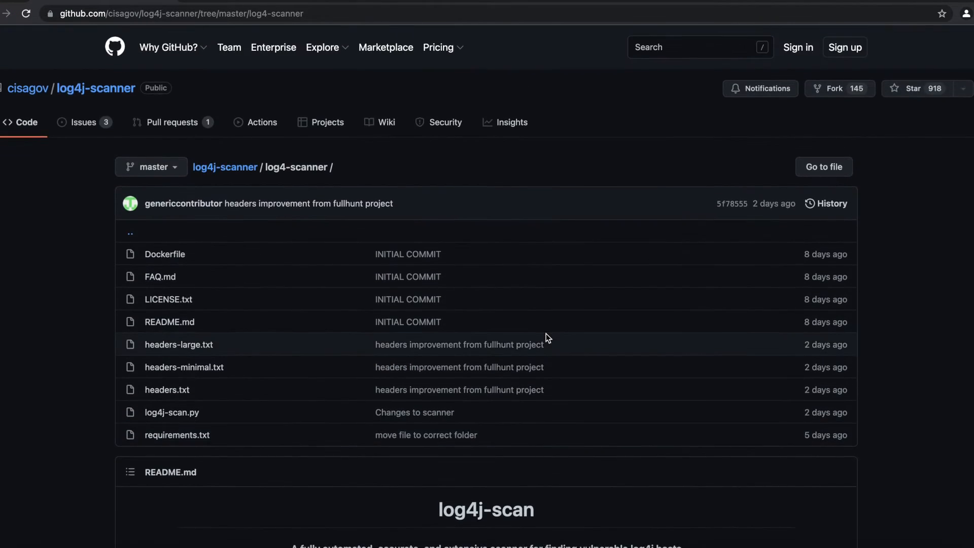
{"action": "scroll", "scroll_direction": "down", "scroll_amount": 3}
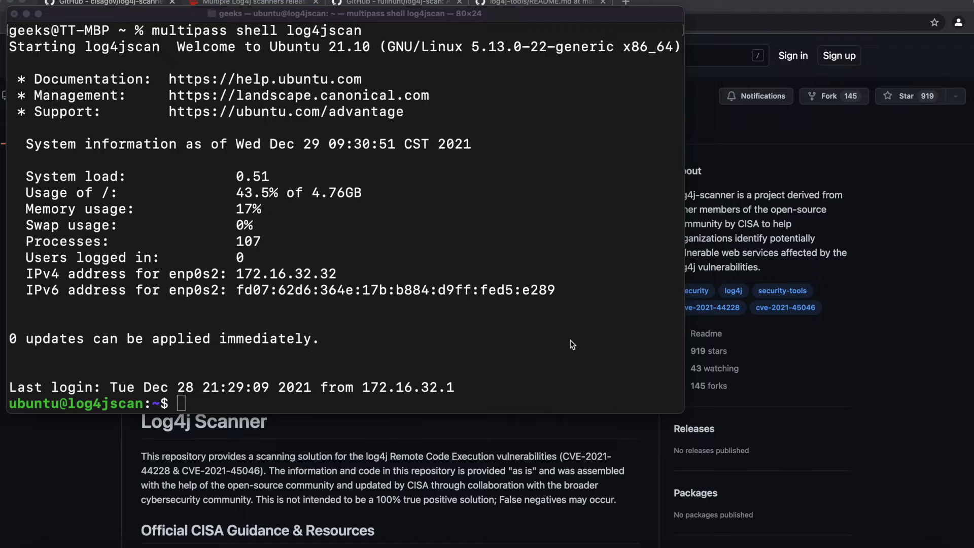
Step: Clear the log4jscan VM shell screen with 'clear'
{"action": "type", "text": "cl"}
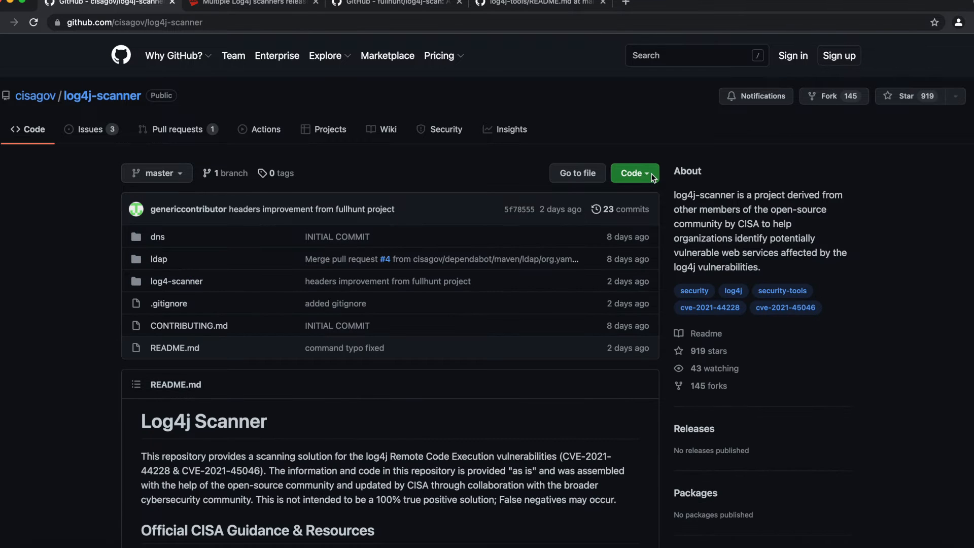
Step: Copy the repository's HTTPS clone URL from the Code options
{"action": "left_click", "coordinate": [630, 172]}
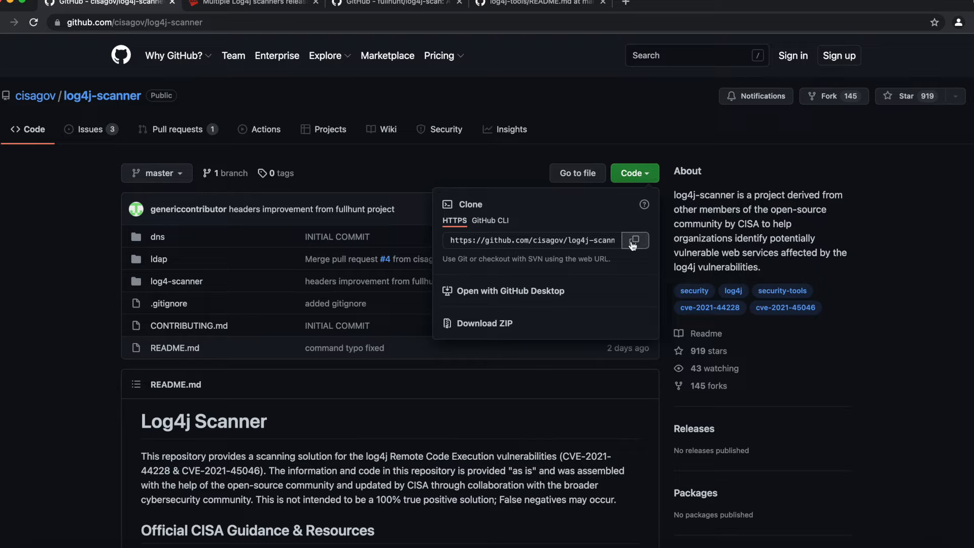
{"action": "left_click", "coordinate": [634, 240]}
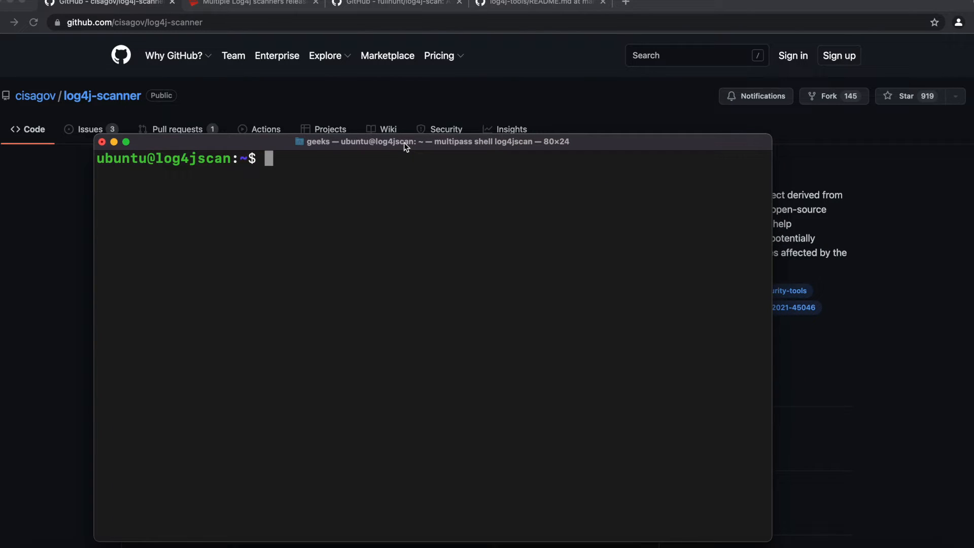
{"action": "type", "text": "git clon"}
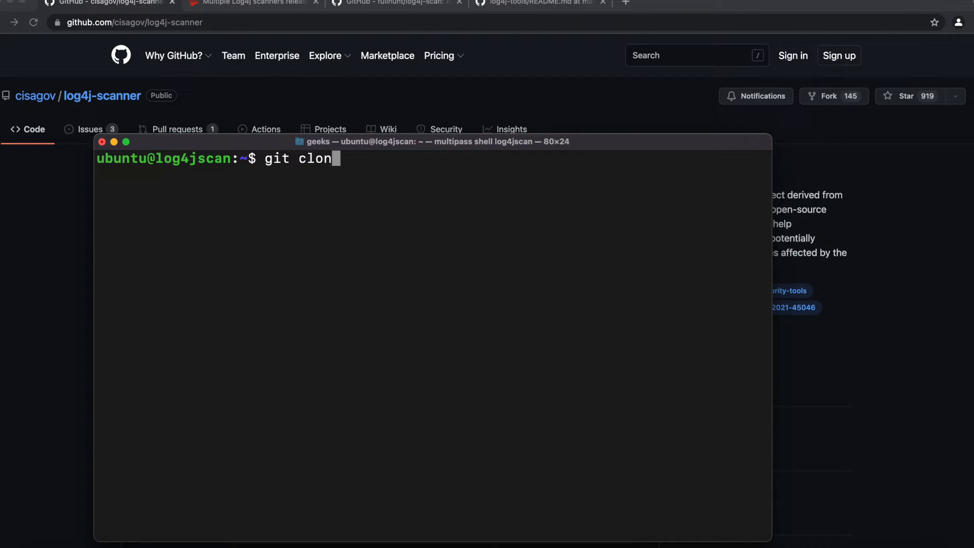
{"action": "type", "text": "https://github.com/cisagov/log4j-scanner.git"}
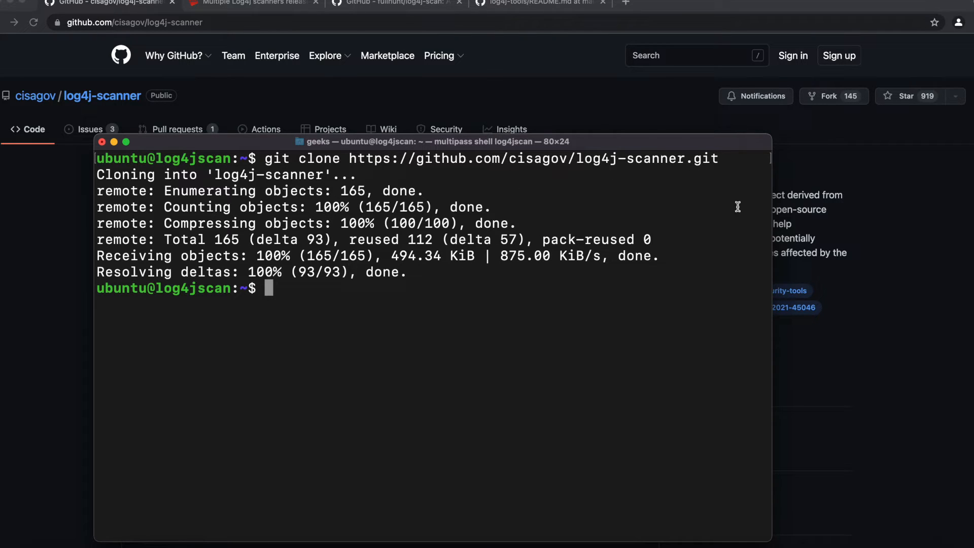
{"action": "mouse_move", "coordinate": [682, 215]}
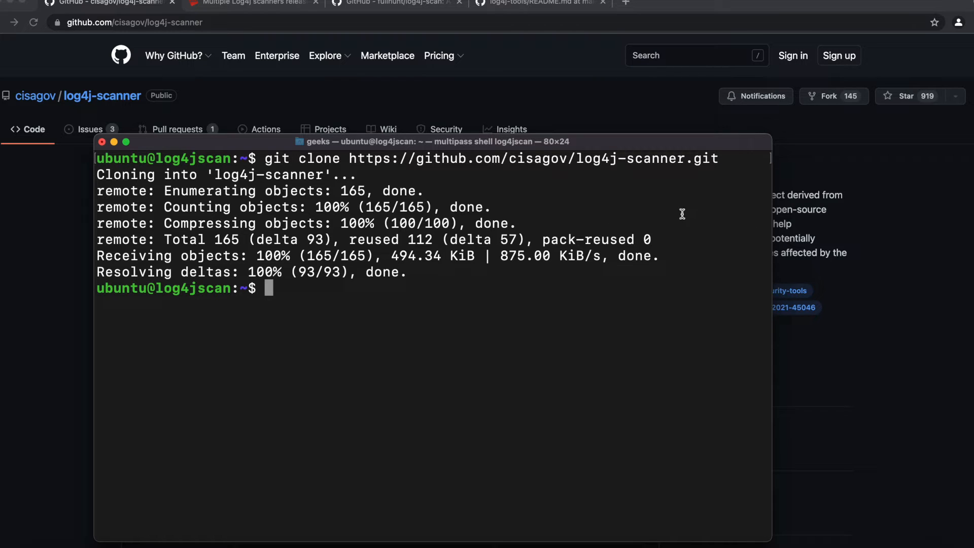
{"action": "type", "text": "ls"}
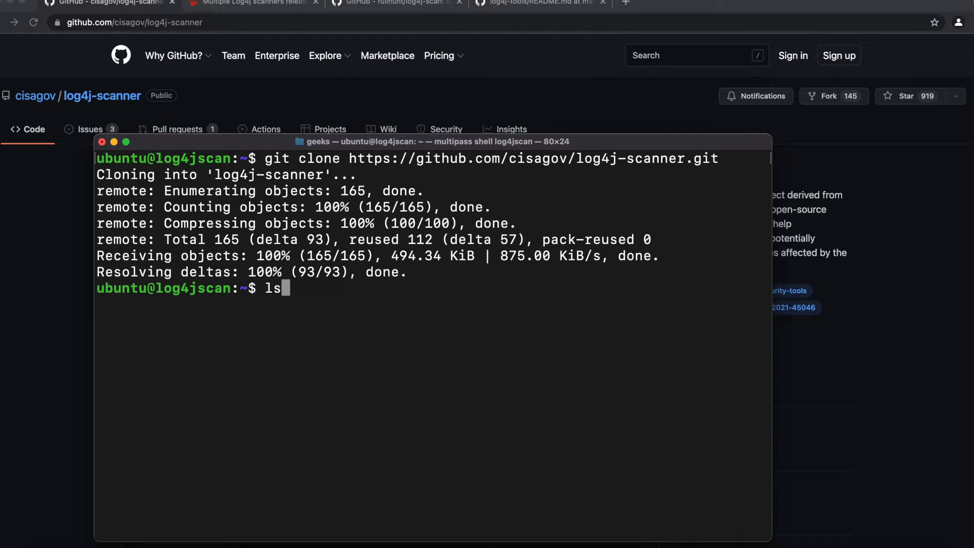
{"action": "key", "text": "Enter"}
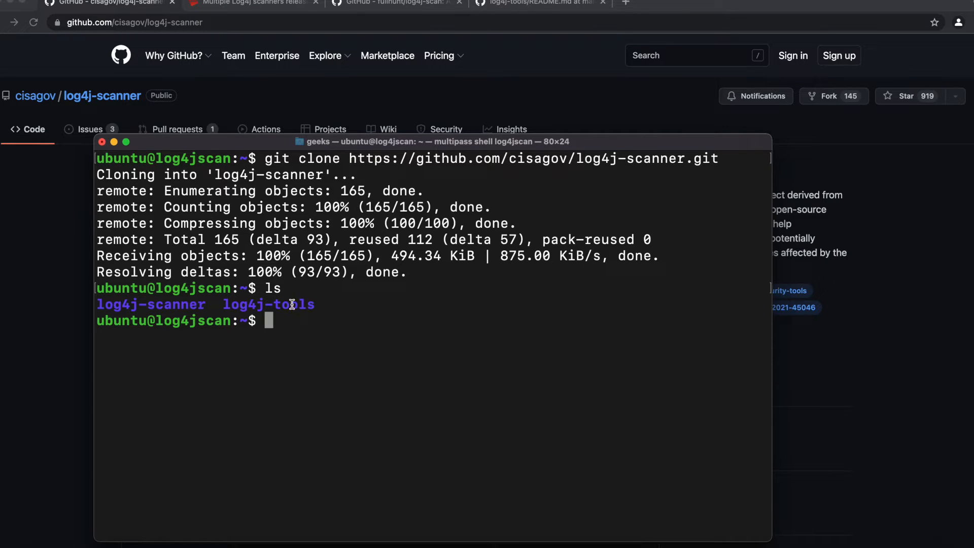
{"action": "mouse_move", "coordinate": [296, 316]}
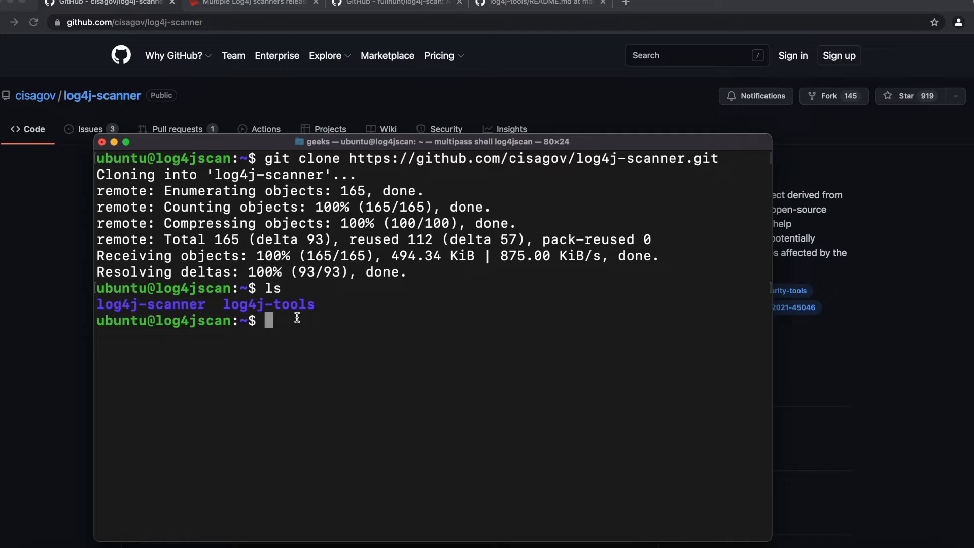
{"action": "mouse_move", "coordinate": [267, 326]}
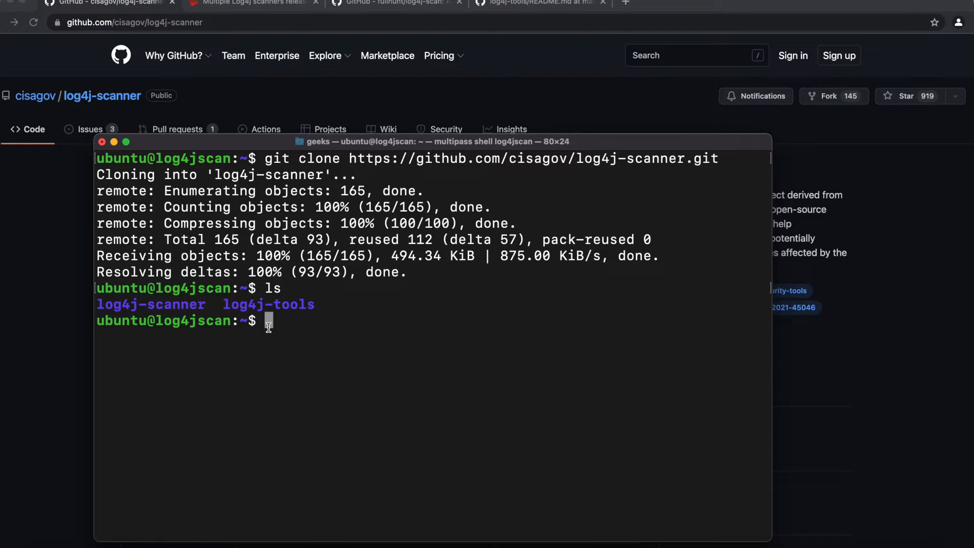
{"action": "mouse_move", "coordinate": [573, 159]}
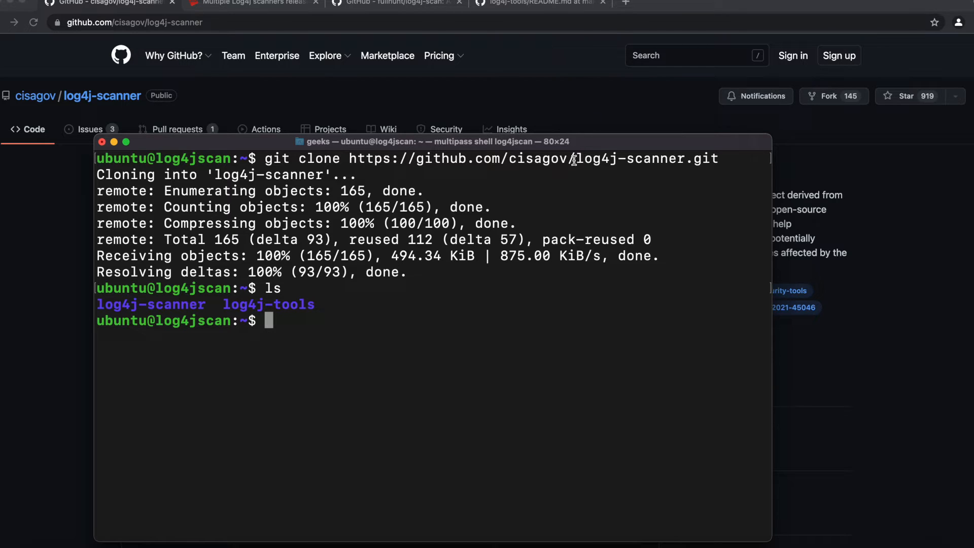
Step: Run 'cd log4j-scanner', list its folders, then 'cd log4-scanner'
{"action": "double_click", "coordinate": [630, 158]}
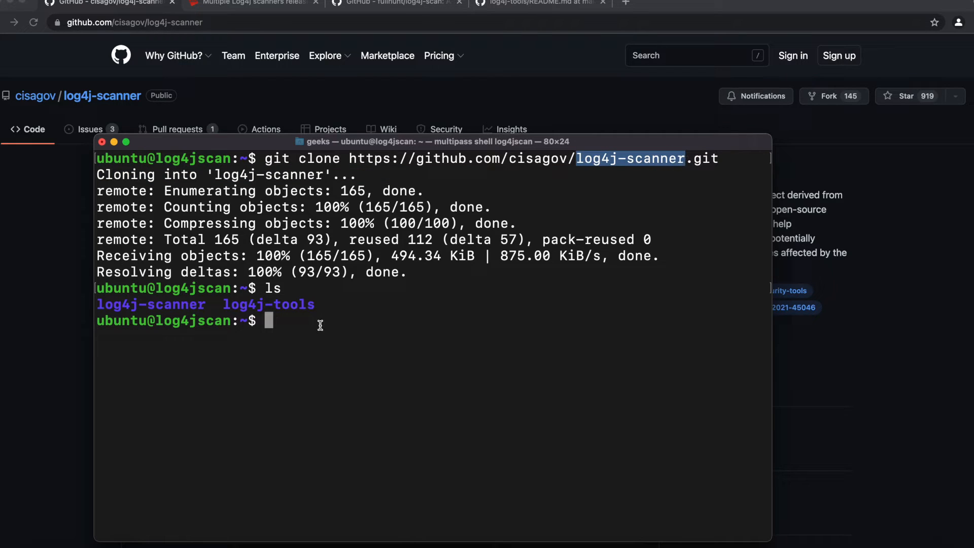
{"action": "type", "text": "cd"}
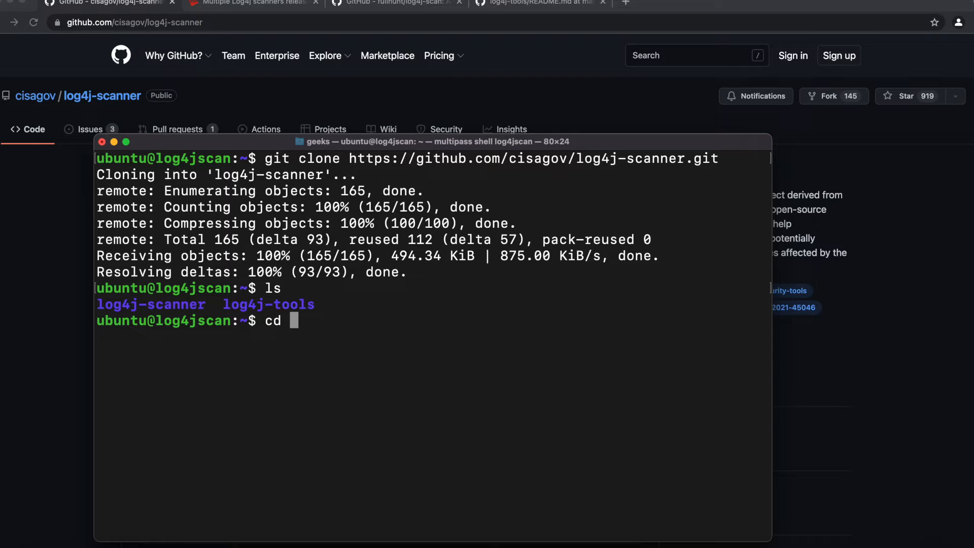
{"action": "type", "text": "log"}
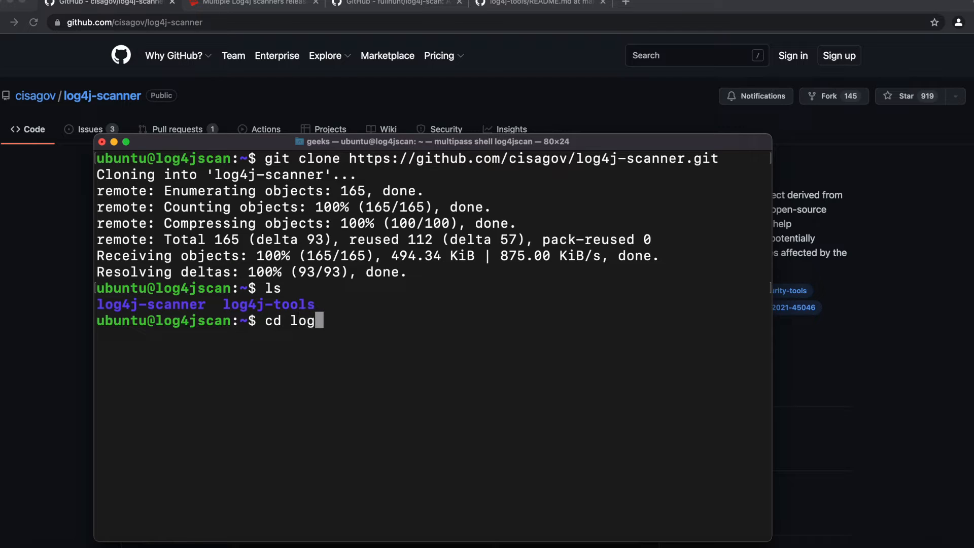
{"action": "type", "text": "4j"}
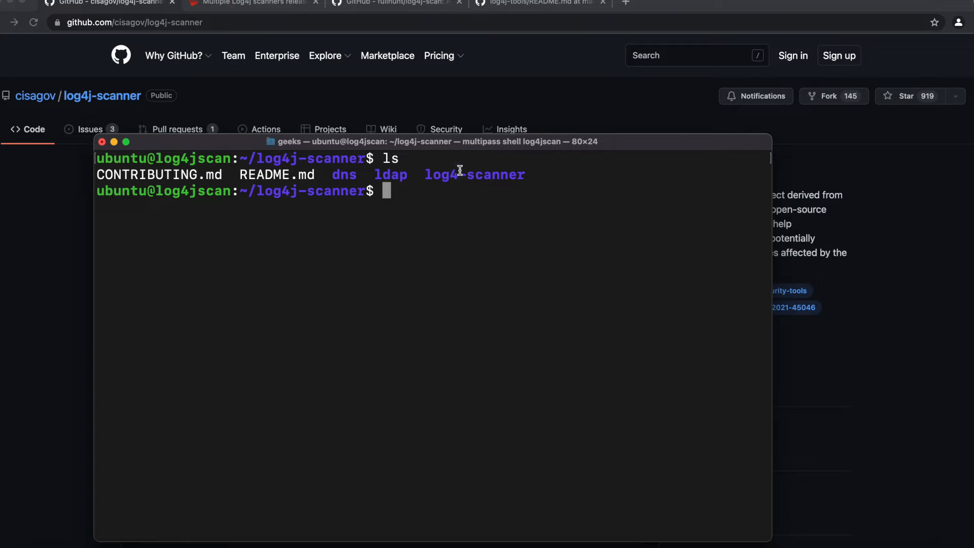
{"action": "mouse_move", "coordinate": [420, 193]}
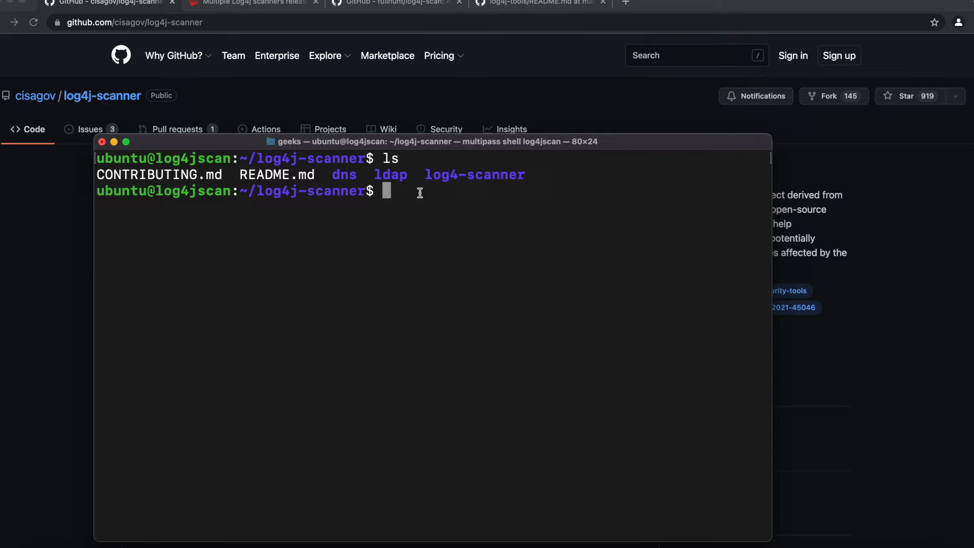
{"action": "mouse_move", "coordinate": [572, 102]}
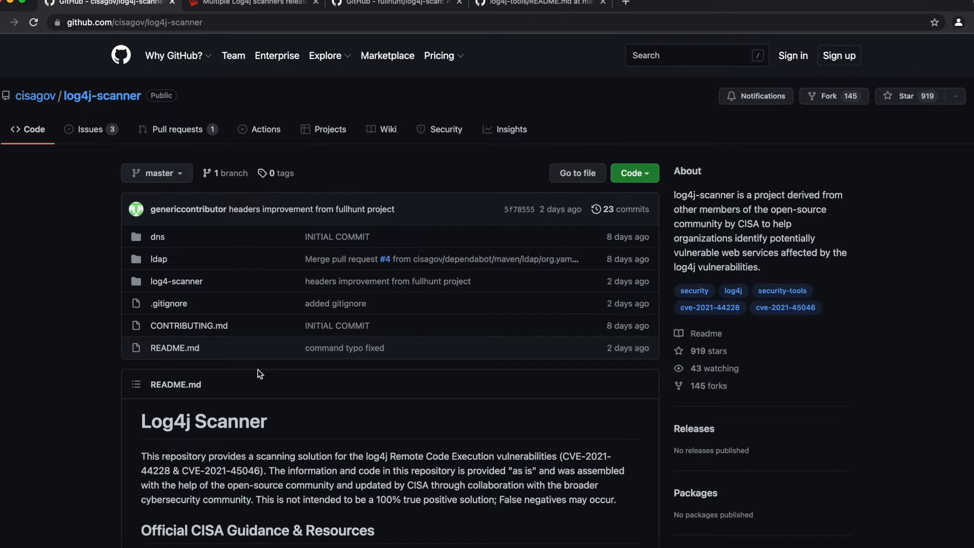
{"action": "mouse_move", "coordinate": [538, 372]}
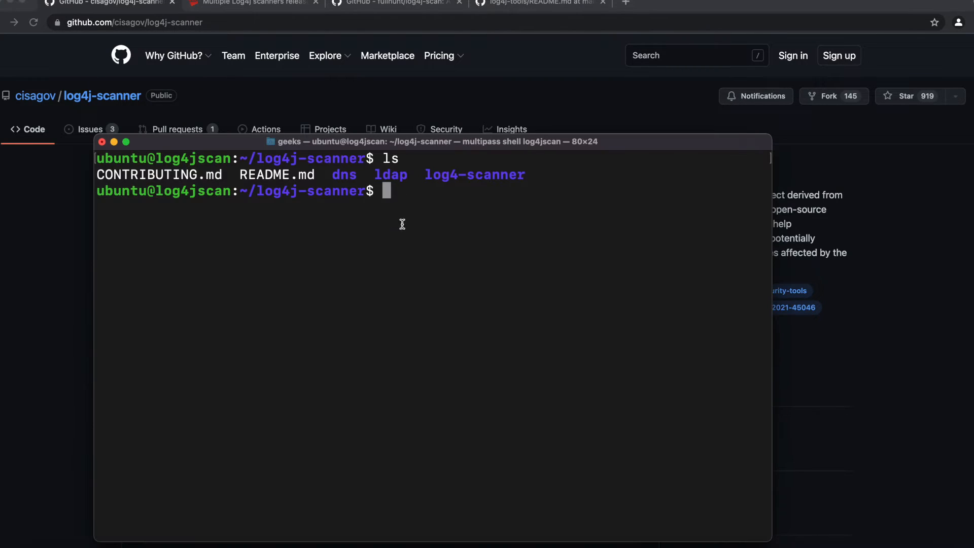
{"action": "type", "text": "cd log"}
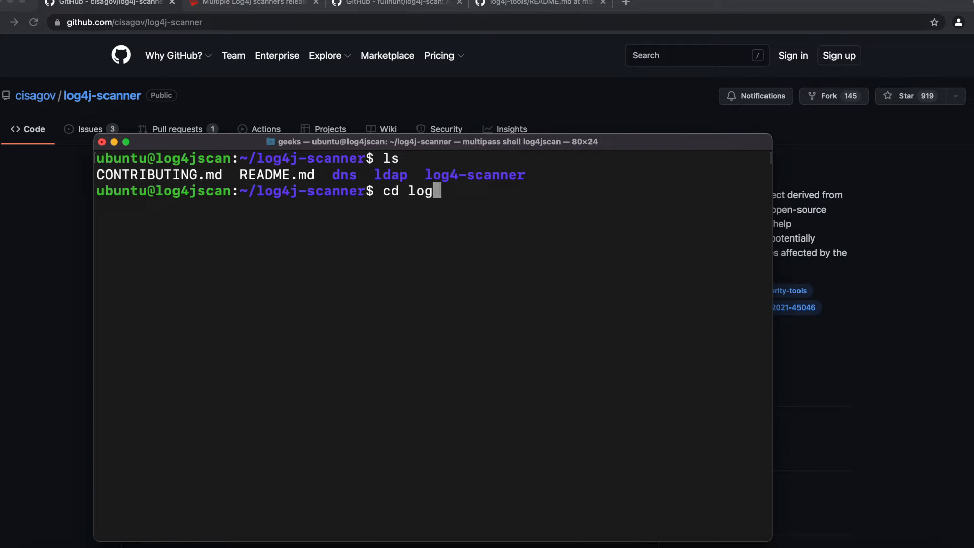
{"action": "type", "text": "4"}
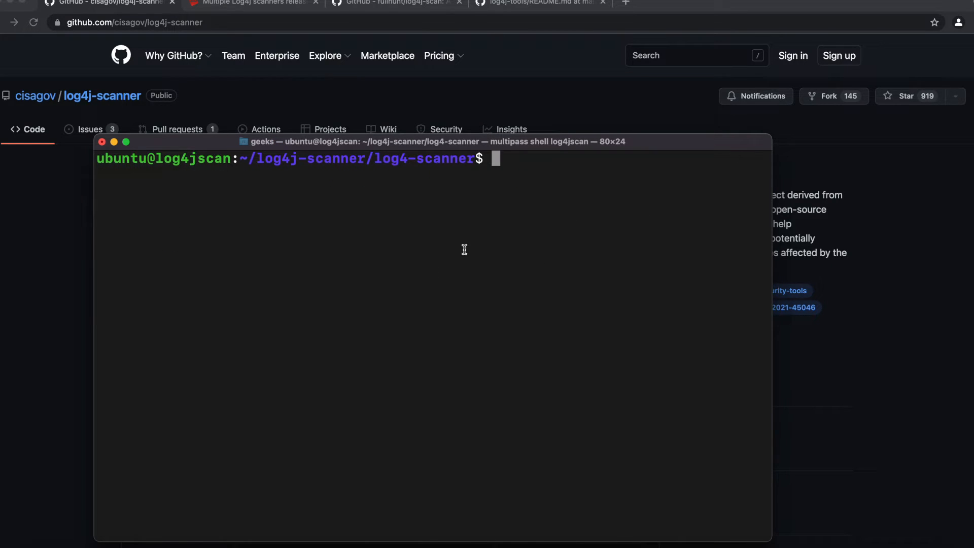
Step: List the log4-scanner folder to show log4j-scan.py, requirements.txt and the header files
{"action": "type", "text": "ls"}
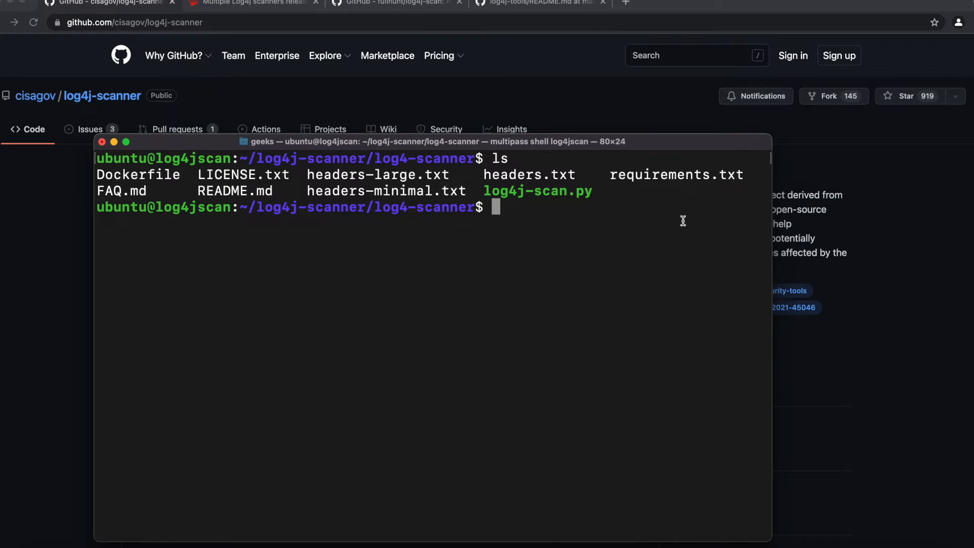
{"action": "mouse_move", "coordinate": [859, 268]}
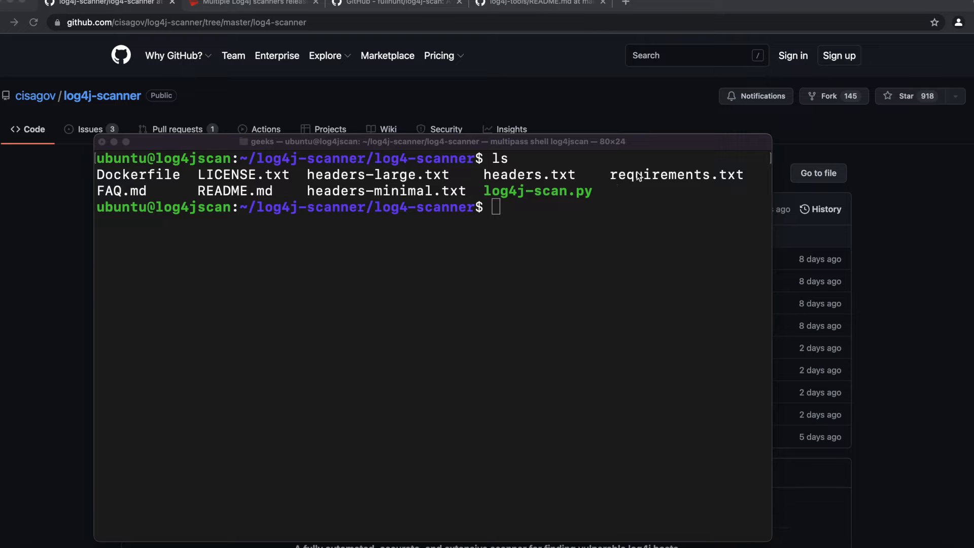
{"action": "mouse_move", "coordinate": [748, 181]}
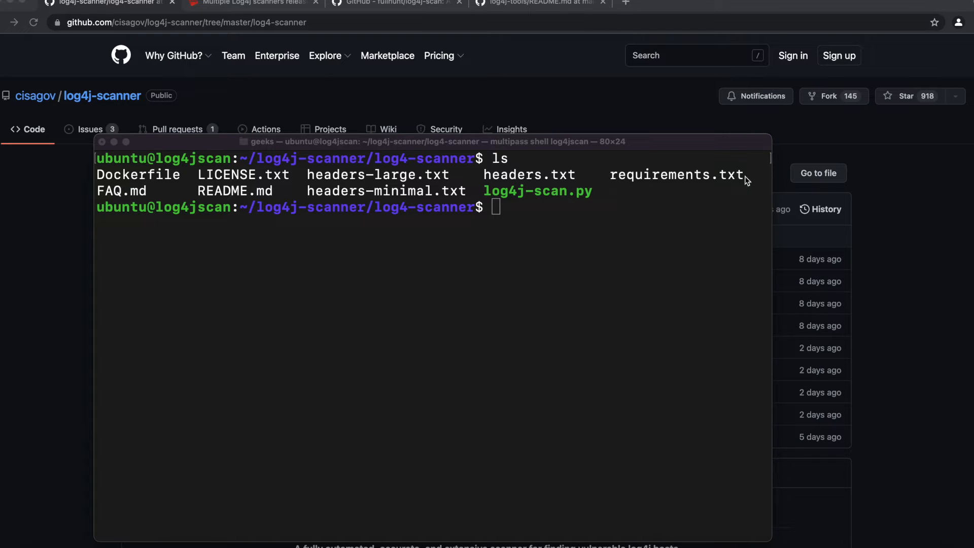
{"action": "mouse_move", "coordinate": [712, 182]}
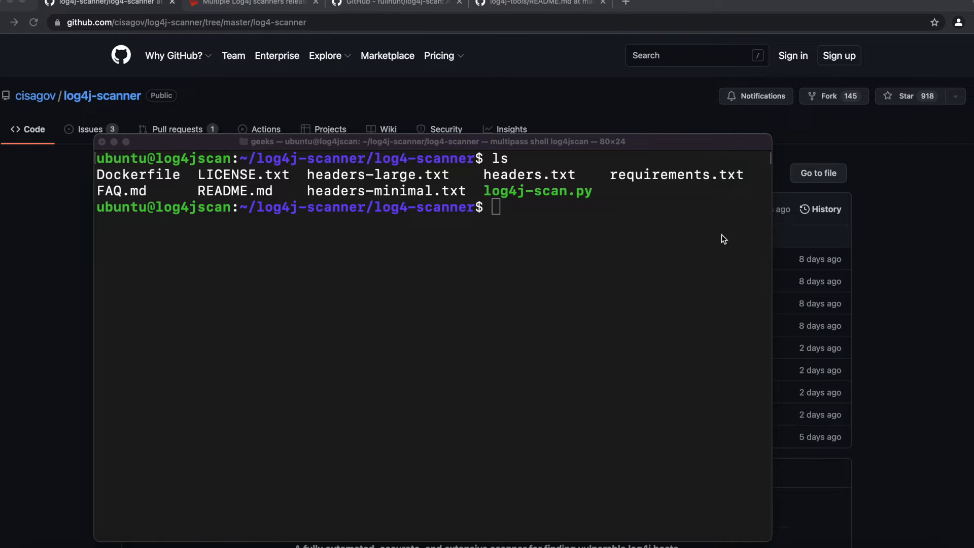
{"action": "mouse_move", "coordinate": [667, 192]}
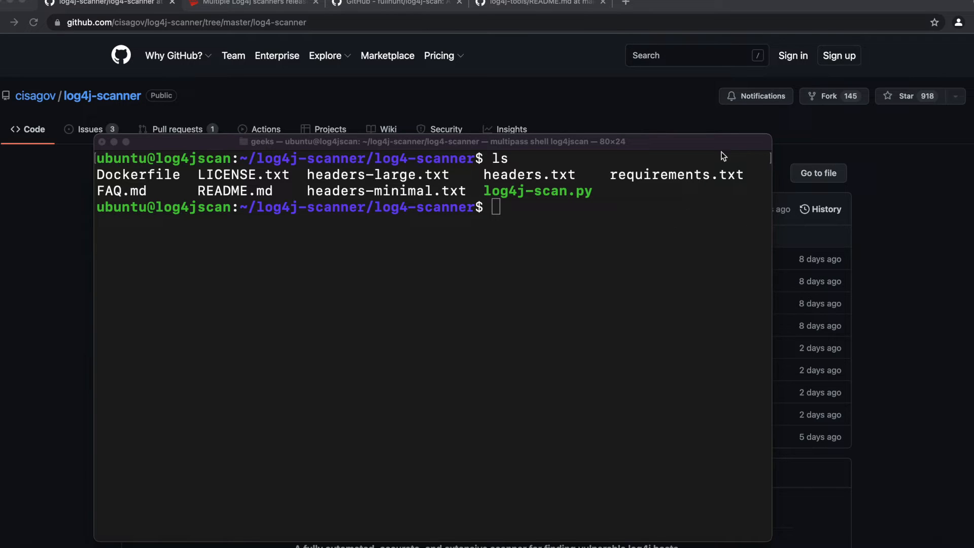
{"action": "mouse_move", "coordinate": [751, 188]}
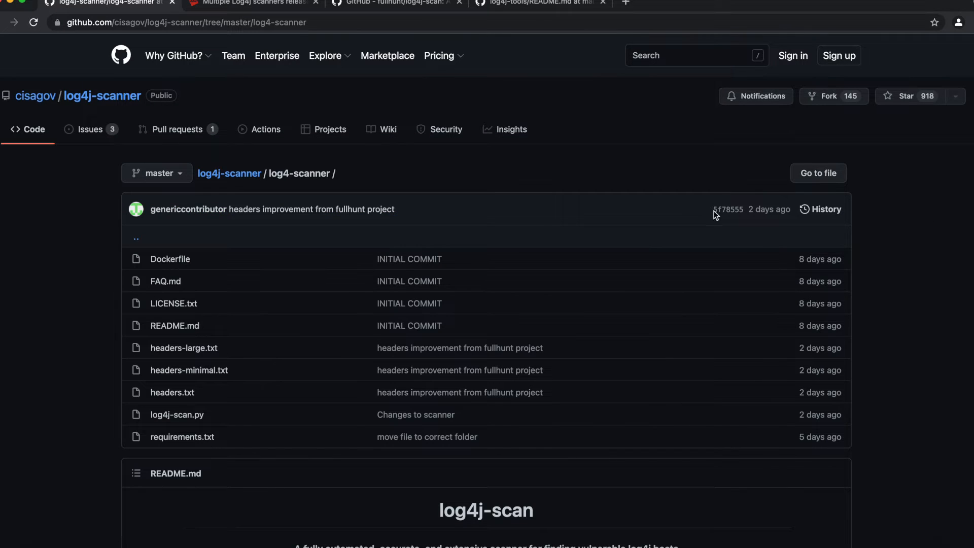
{"action": "mouse_move", "coordinate": [228, 174]}
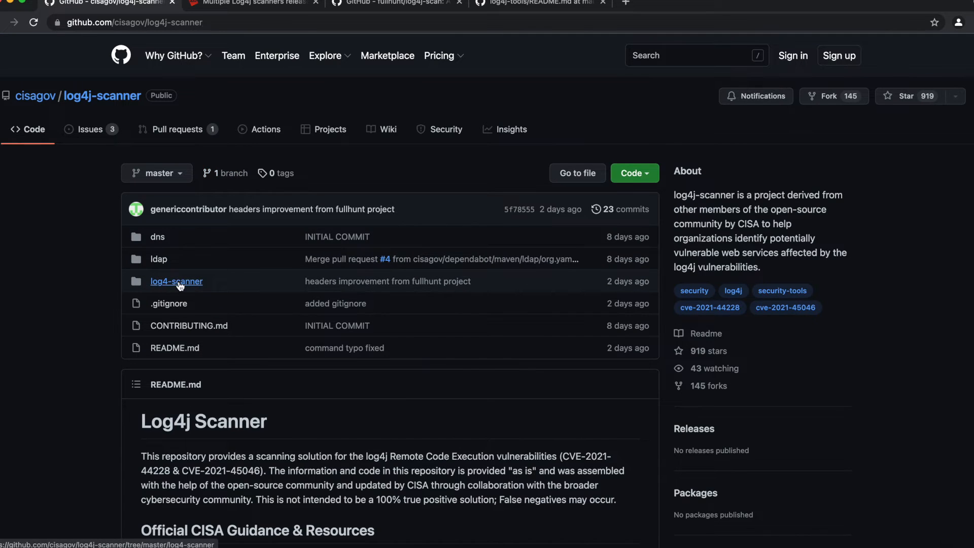
Step: View the log4-scanner README.md on GitHub down to the Usage and Scan a Single URL examples
{"action": "left_click", "coordinate": [175, 281]}
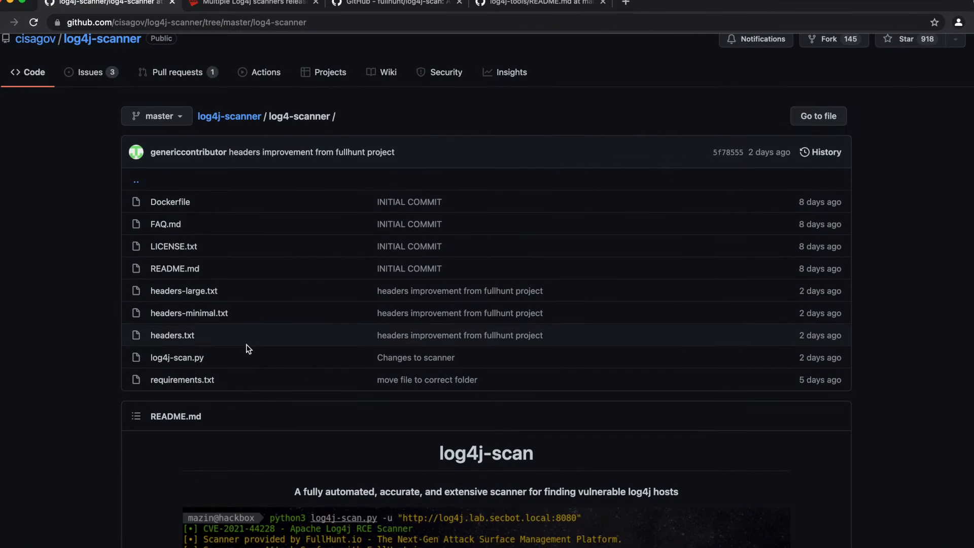
{"action": "mouse_move", "coordinate": [175, 268]}
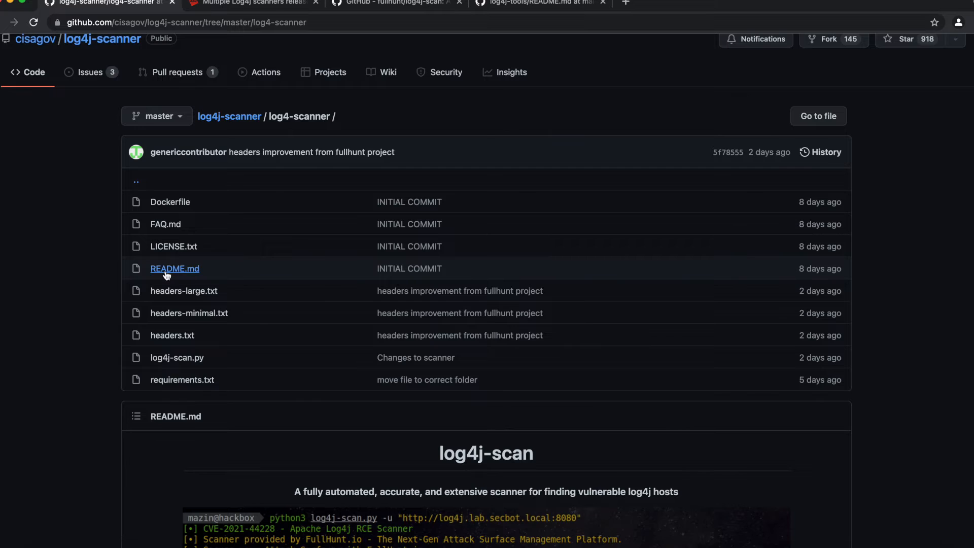
{"action": "left_click", "coordinate": [175, 268]}
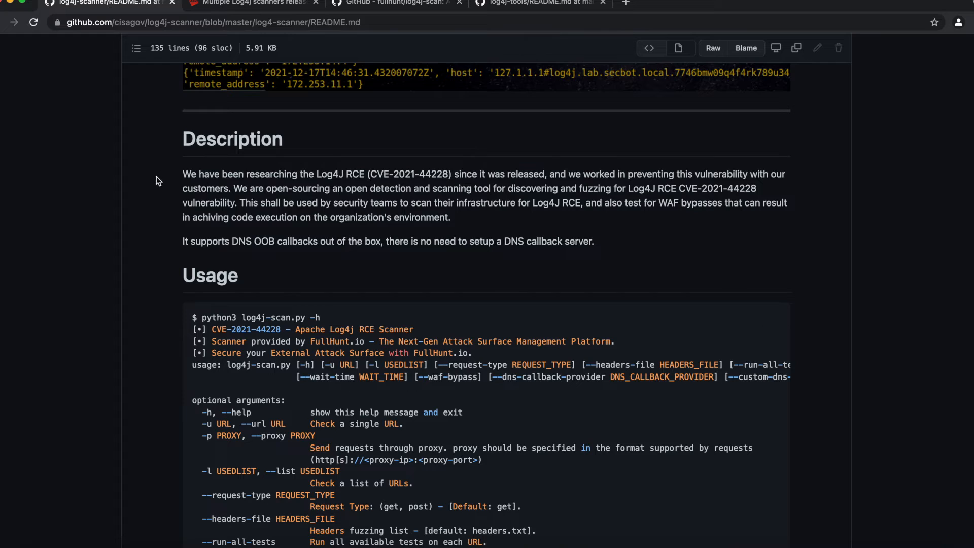
{"action": "left_click_drag", "start_coordinate": [181, 173], "coordinate": [594, 242]}
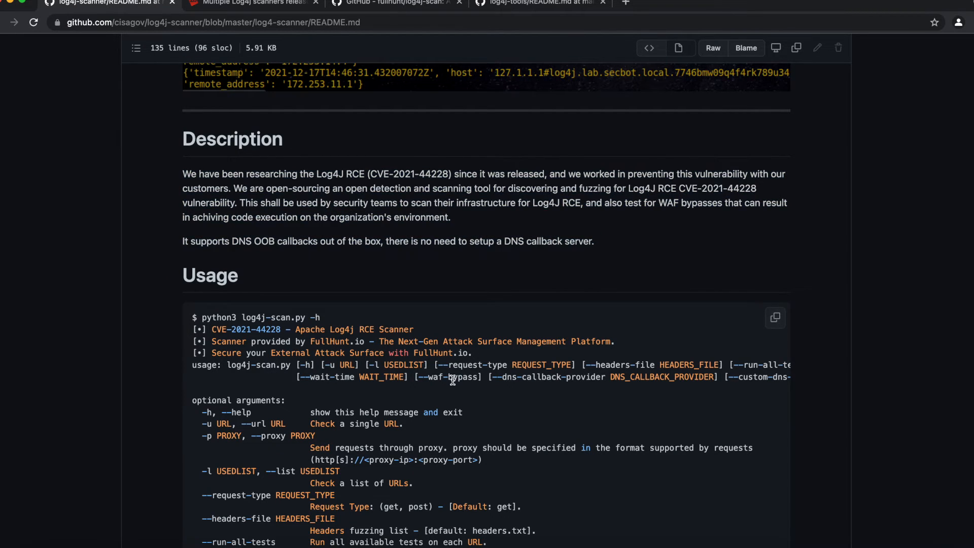
{"action": "scroll", "scroll_direction": "down", "scroll_amount": 3}
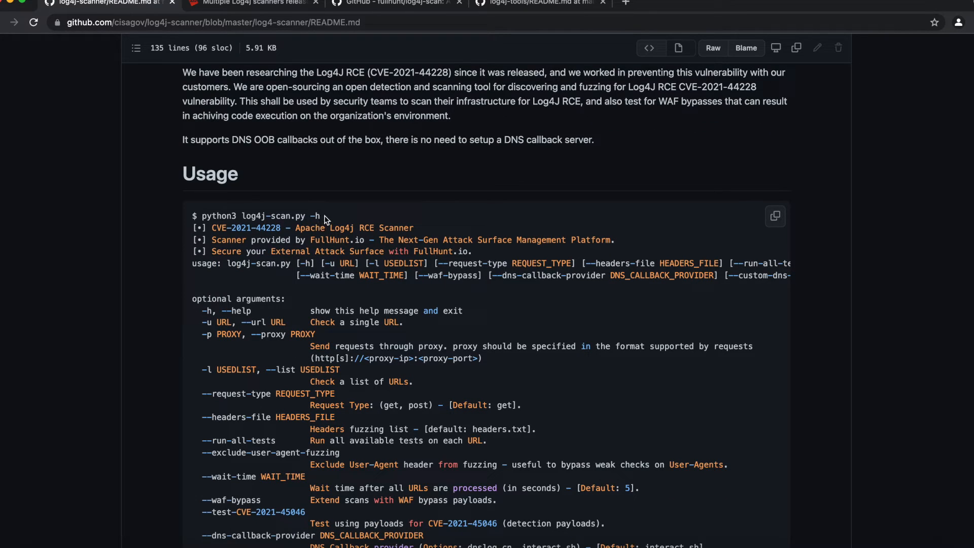
{"action": "scroll", "scroll_direction": "down", "scroll_amount": 3}
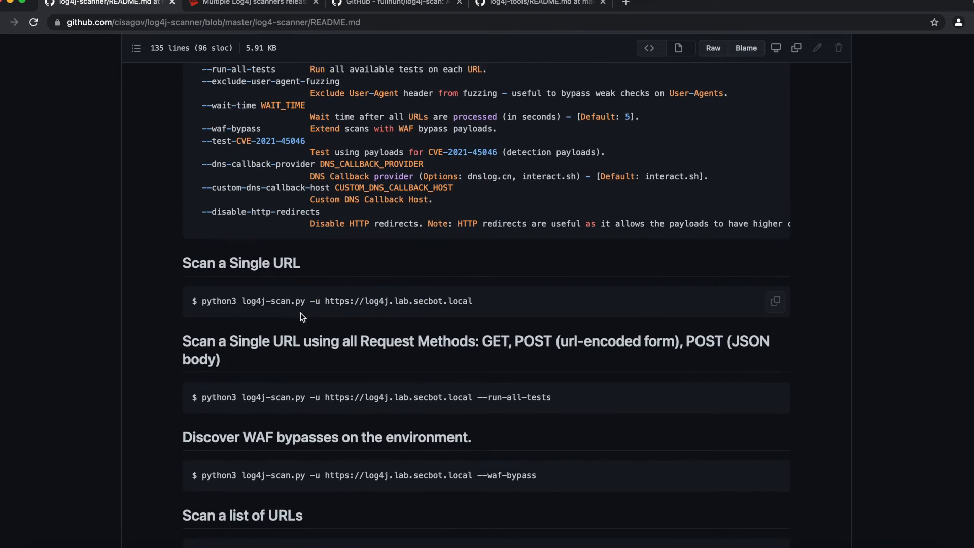
{"action": "scroll", "scroll_direction": "down", "scroll_amount": 3}
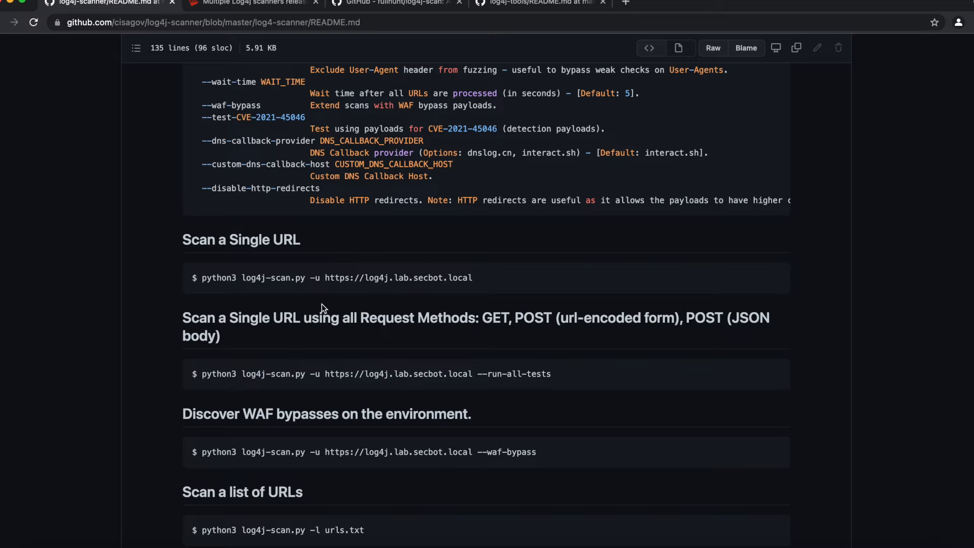
{"action": "mouse_move", "coordinate": [224, 281]}
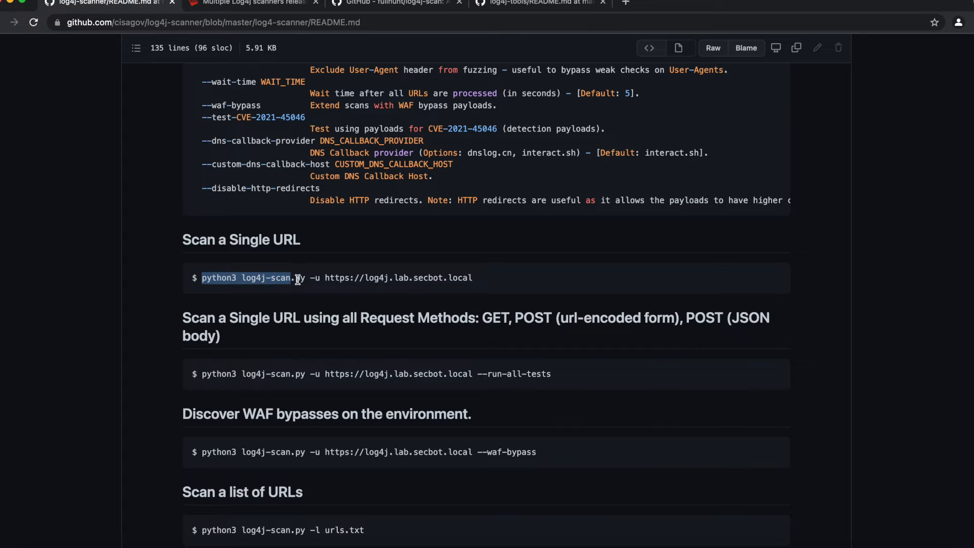
{"action": "scroll", "scroll_direction": "up", "scroll_amount": 3}
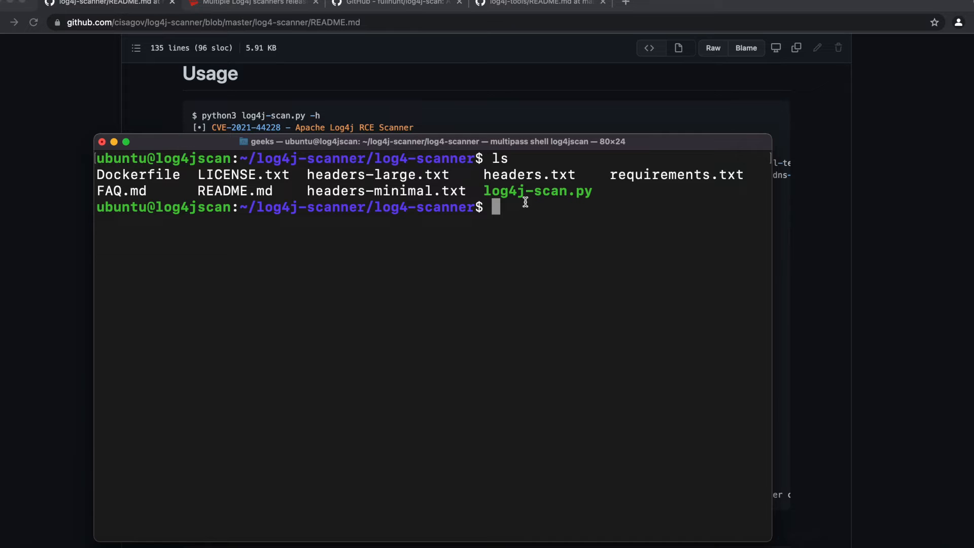
{"action": "mouse_move", "coordinate": [889, 328]}
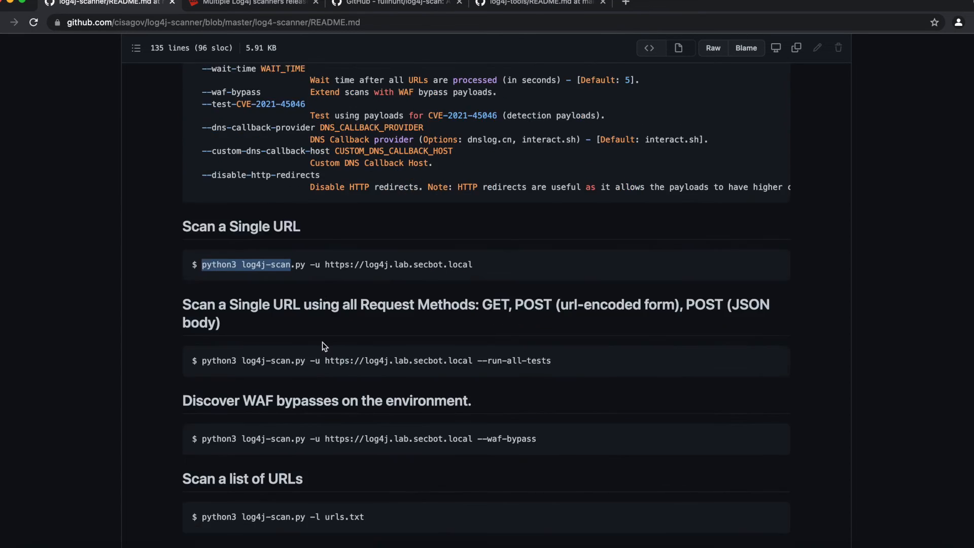
{"action": "scroll", "scroll_direction": "up", "scroll_amount": 3}
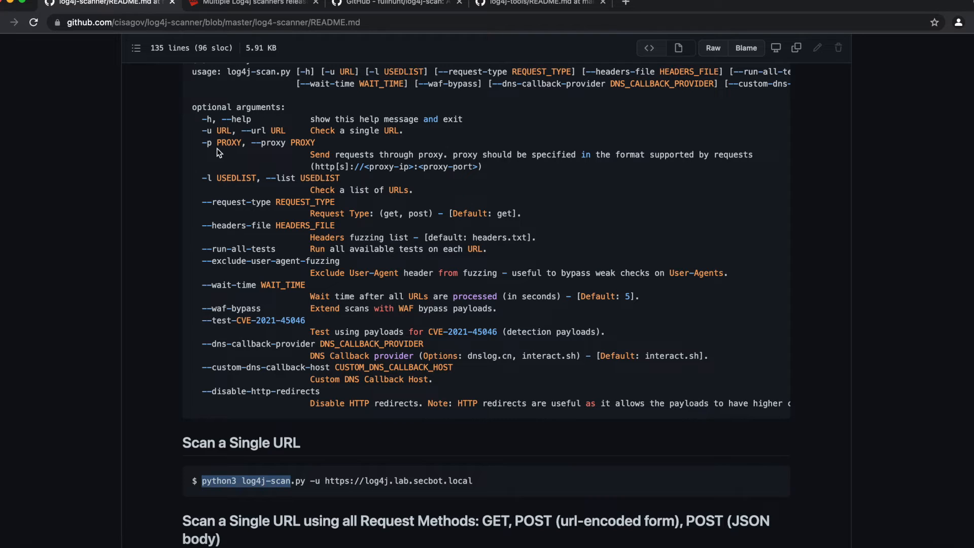
{"action": "mouse_move", "coordinate": [251, 121]}
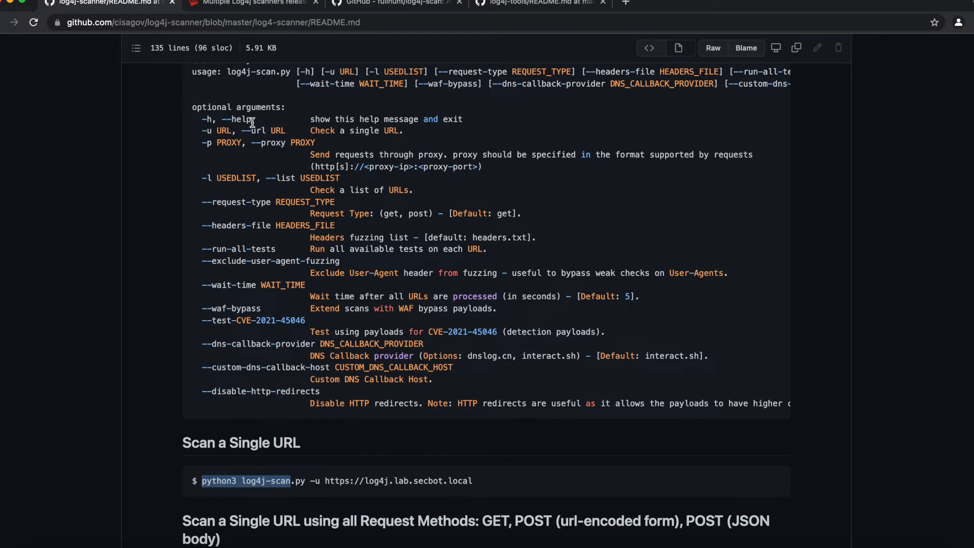
{"action": "mouse_move", "coordinate": [353, 126]}
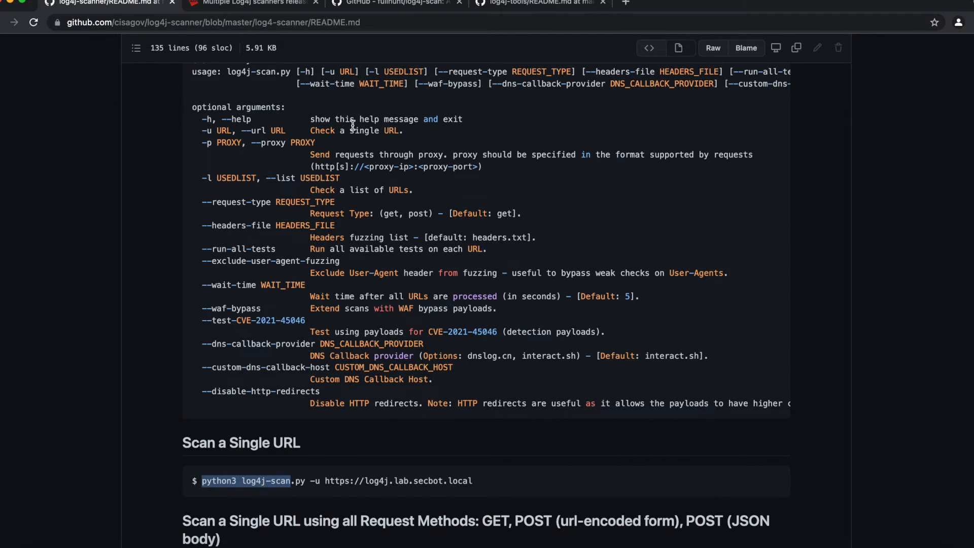
{"action": "scroll", "scroll_direction": "down", "scroll_amount": 3}
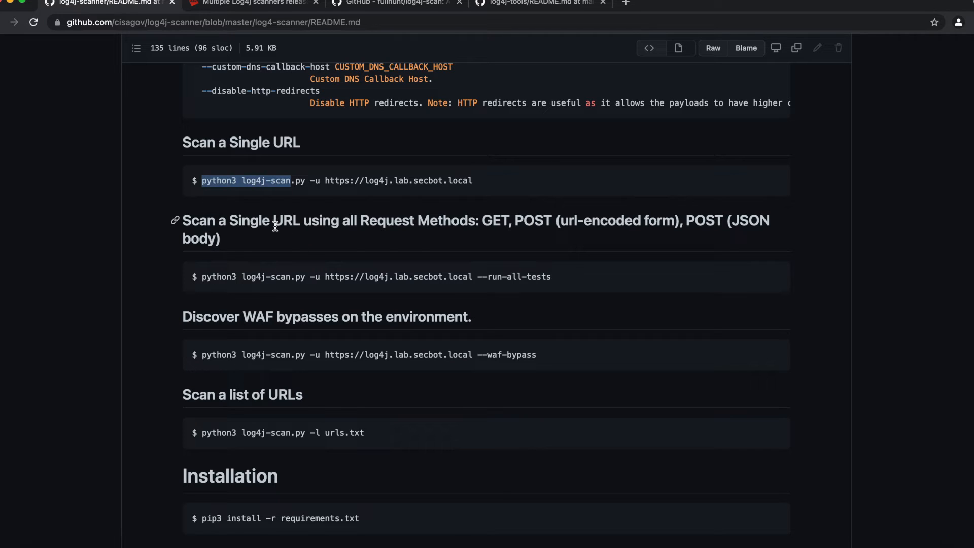
{"action": "mouse_move", "coordinate": [502, 243]}
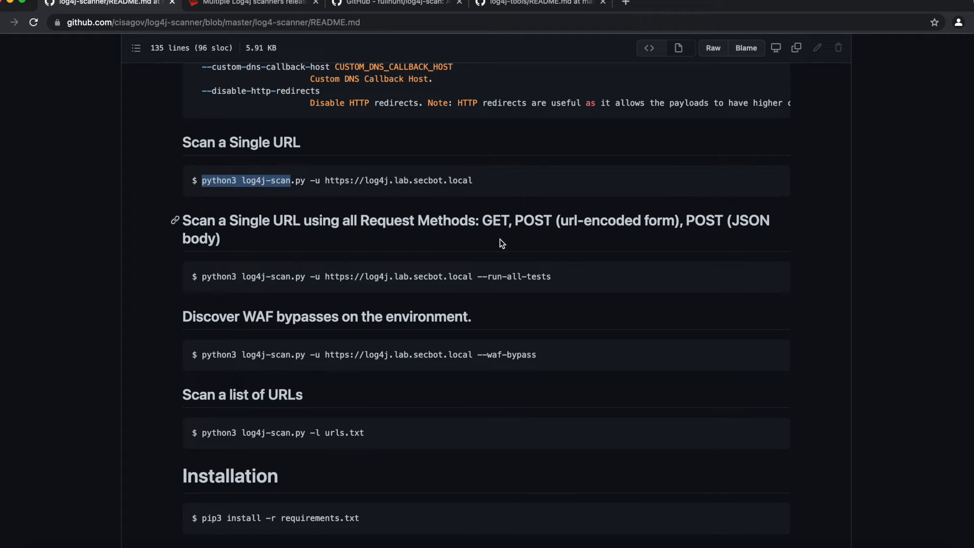
{"action": "mouse_move", "coordinate": [558, 222]}
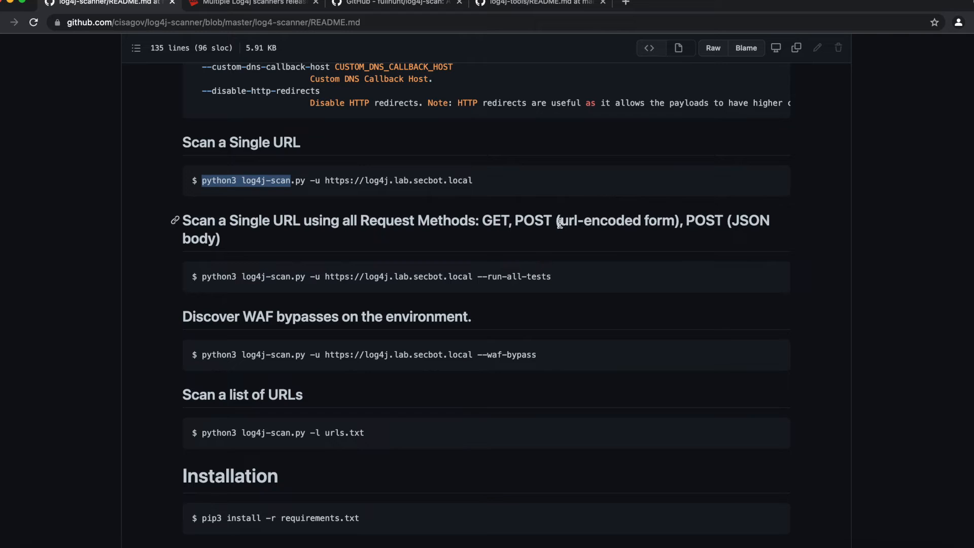
{"action": "mouse_move", "coordinate": [583, 275]}
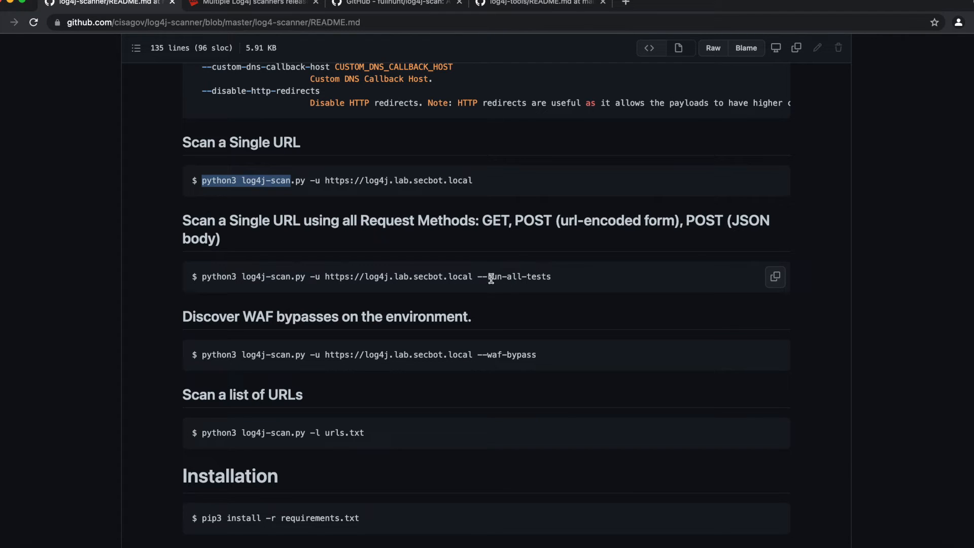
{"action": "scroll", "scroll_direction": "down", "scroll_amount": 3}
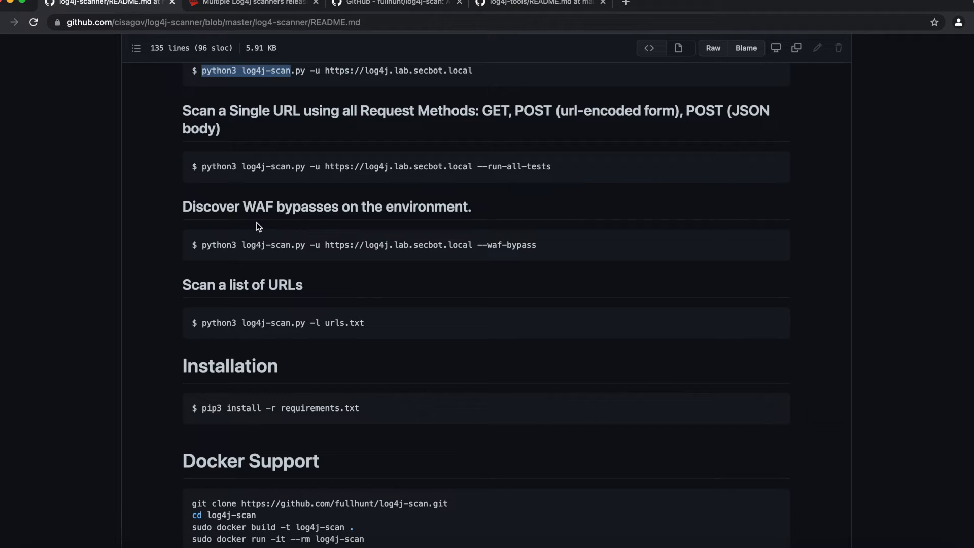
{"action": "mouse_move", "coordinate": [252, 206]}
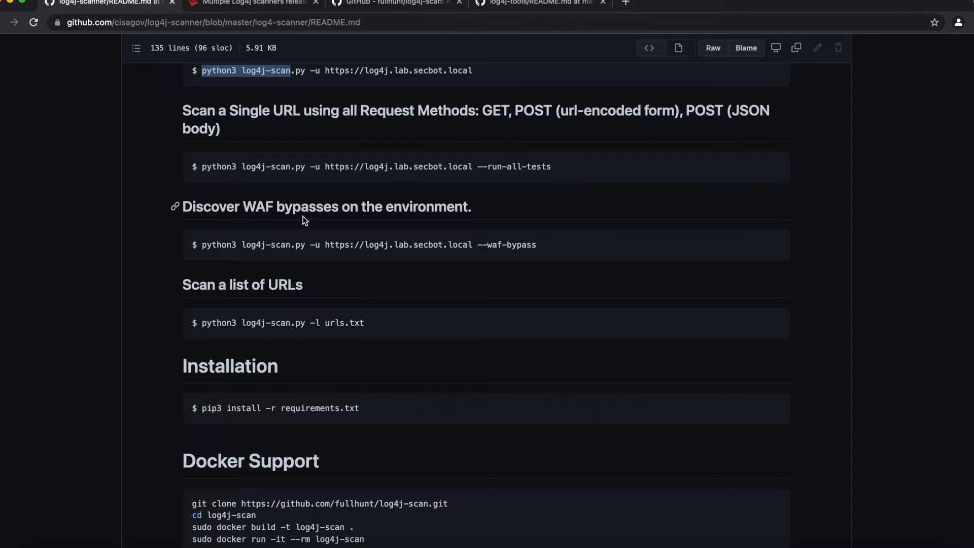
{"action": "mouse_move", "coordinate": [551, 247]}
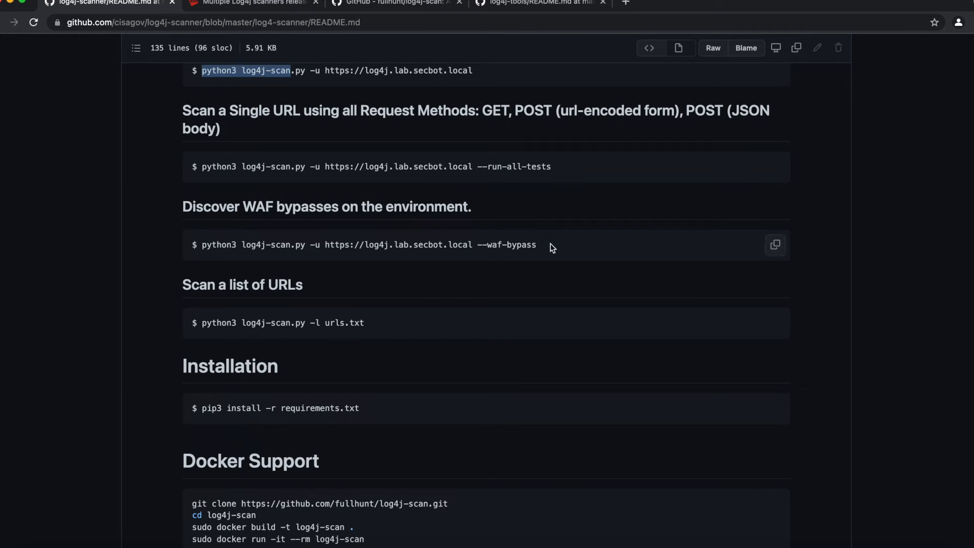
{"action": "double_click", "coordinate": [508, 245]}
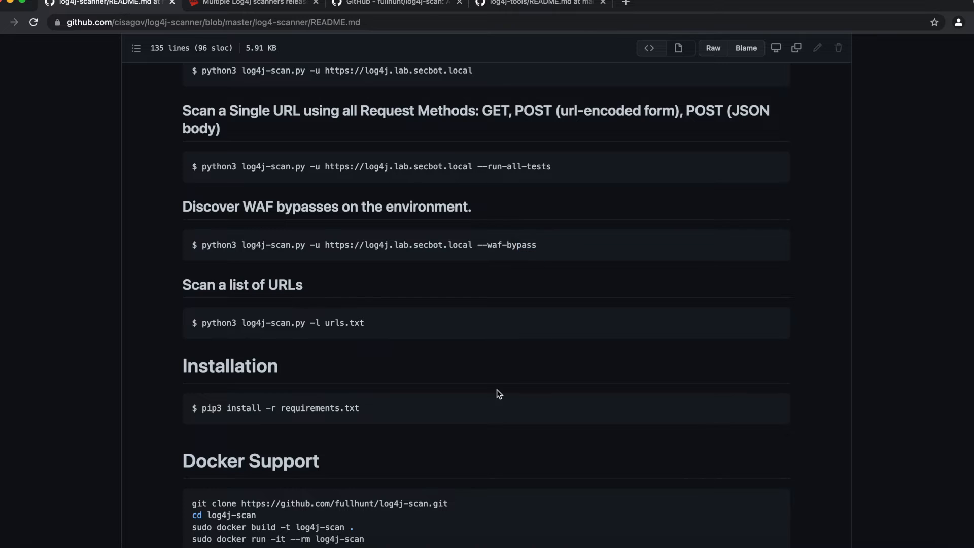
{"action": "scroll", "scroll_direction": "down", "scroll_amount": 3}
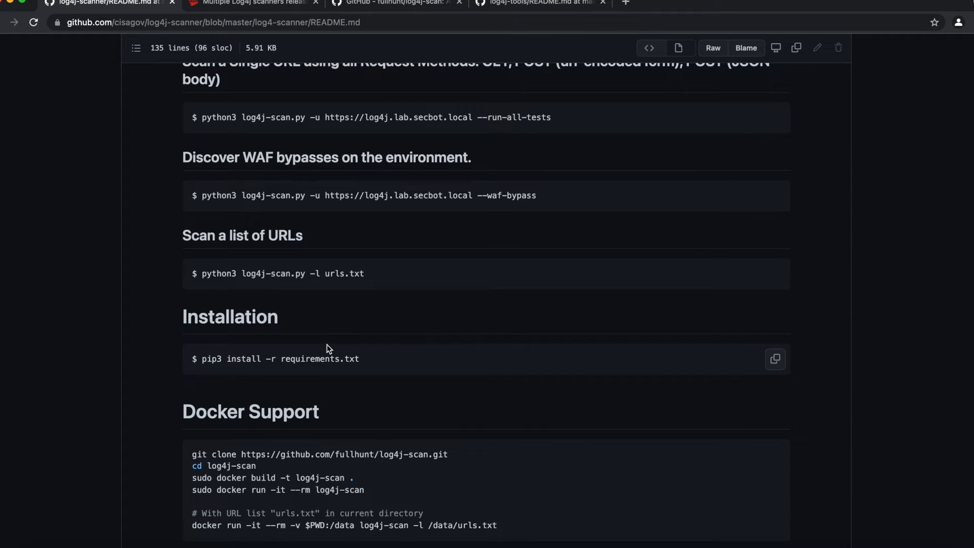
{"action": "mouse_move", "coordinate": [409, 385]}
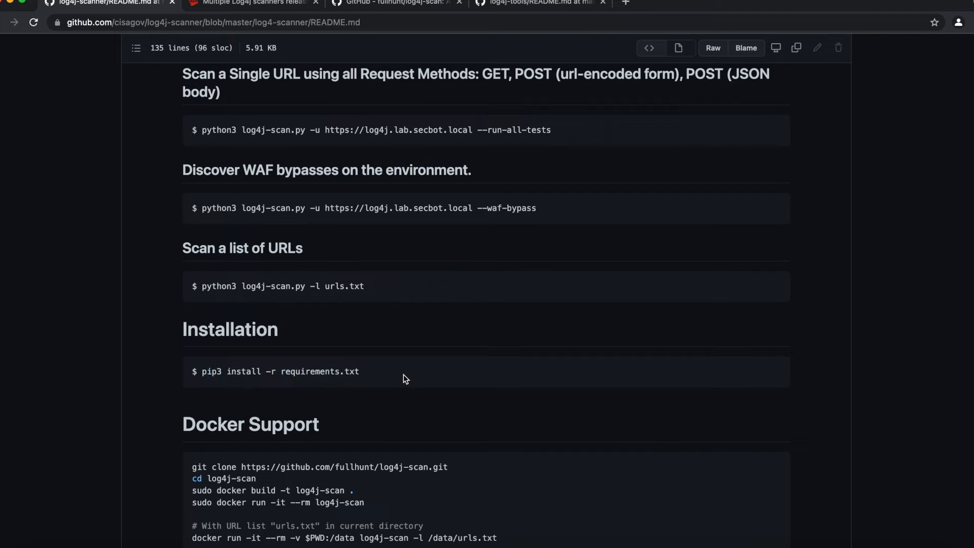
{"action": "double_click", "coordinate": [273, 372]}
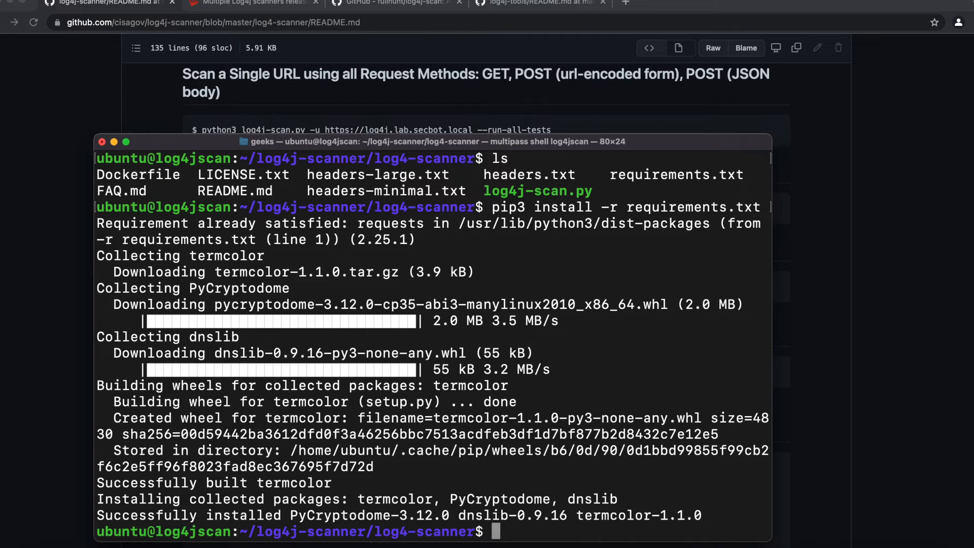
{"action": "mouse_move", "coordinate": [237, 383]}
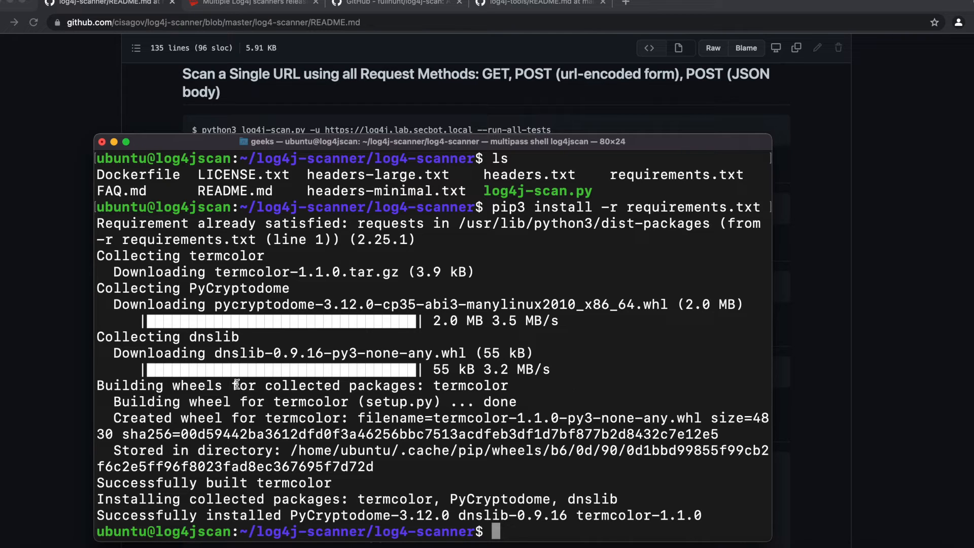
Step: Select the README's --run-all-tests example scan command for copying
{"action": "double_click", "coordinate": [239, 288]}
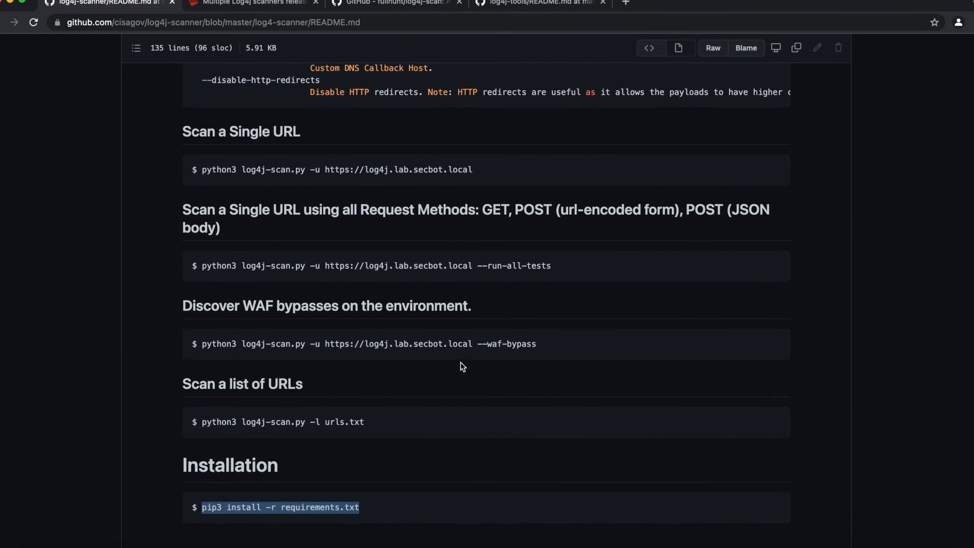
{"action": "scroll", "scroll_direction": "down", "scroll_amount": 3}
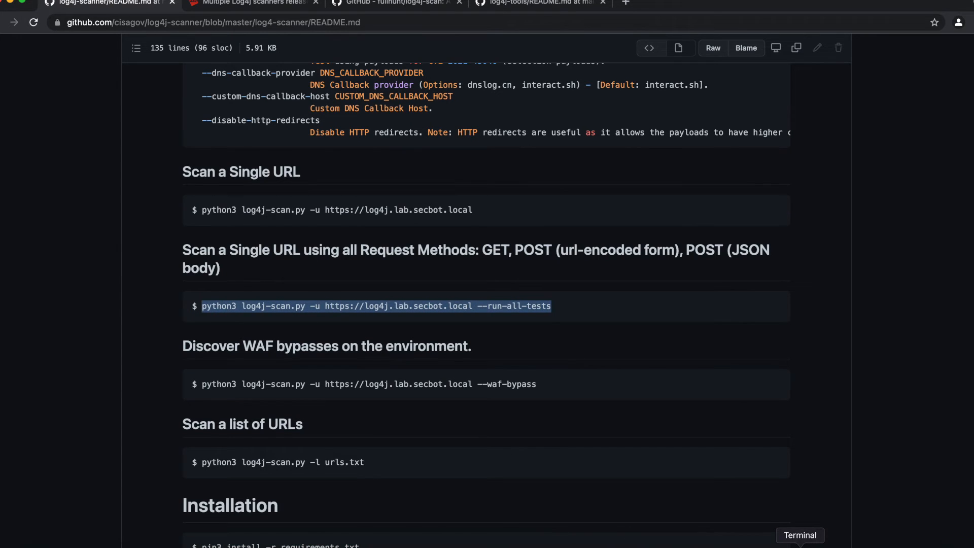
{"action": "scroll", "scroll_direction": "down", "scroll_amount": 3}
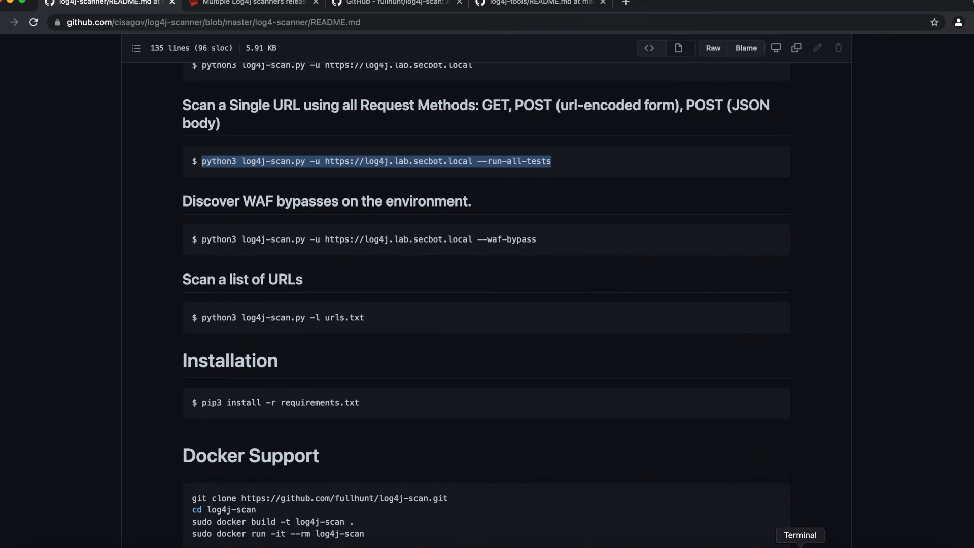
Step: Run python3 log4j-scan.py with no target to read its help output, then clear the screen
{"action": "left_click", "coordinate": [800, 535]}
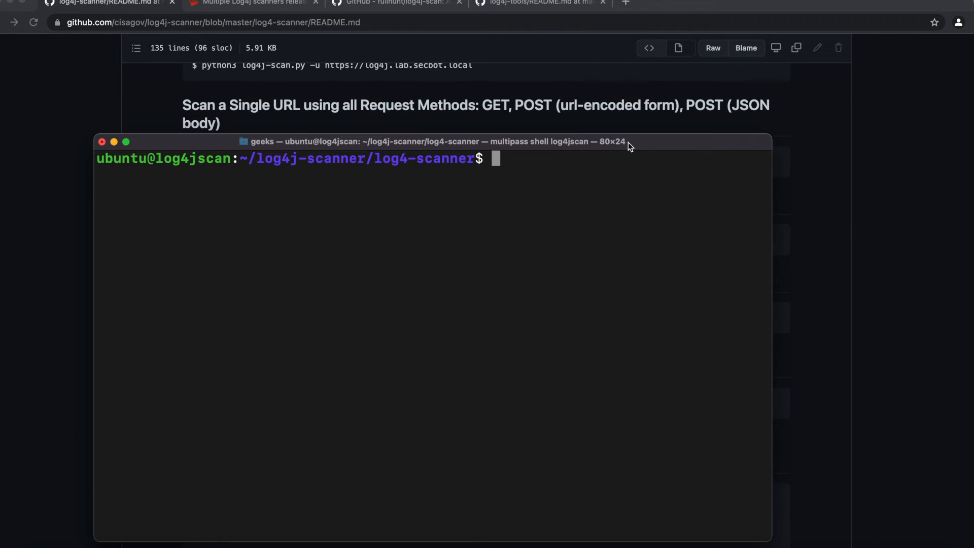
{"action": "type", "text": "p"}
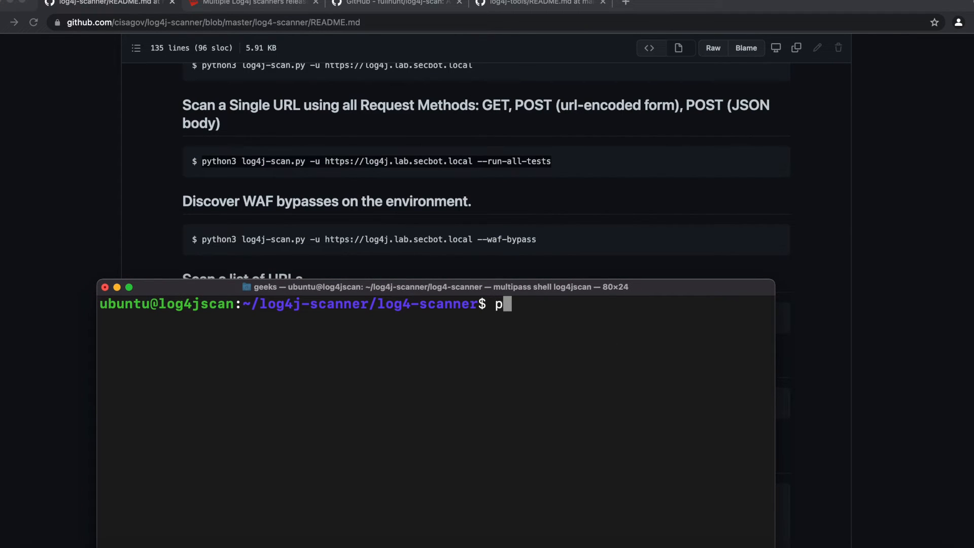
{"action": "type", "text": "ython3"}
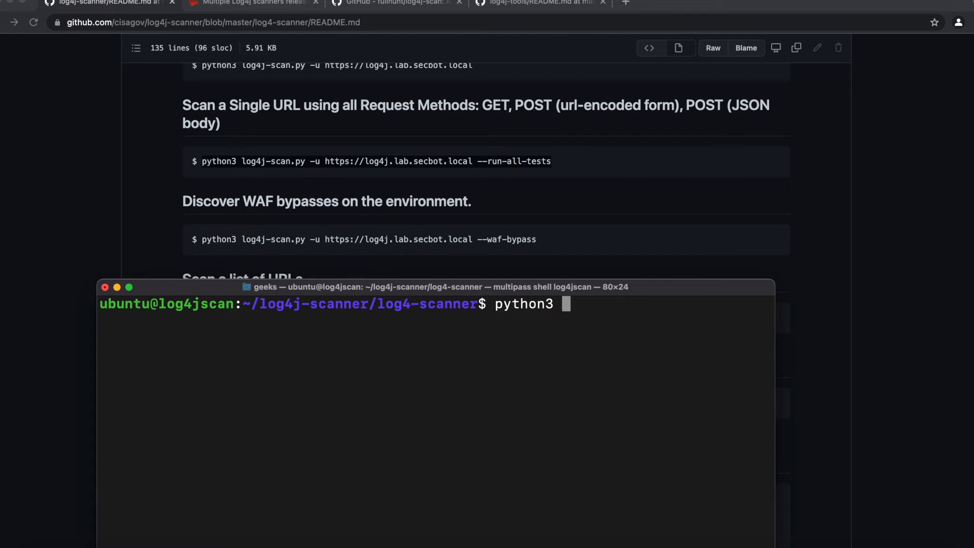
{"action": "type", "text": "log4j"}
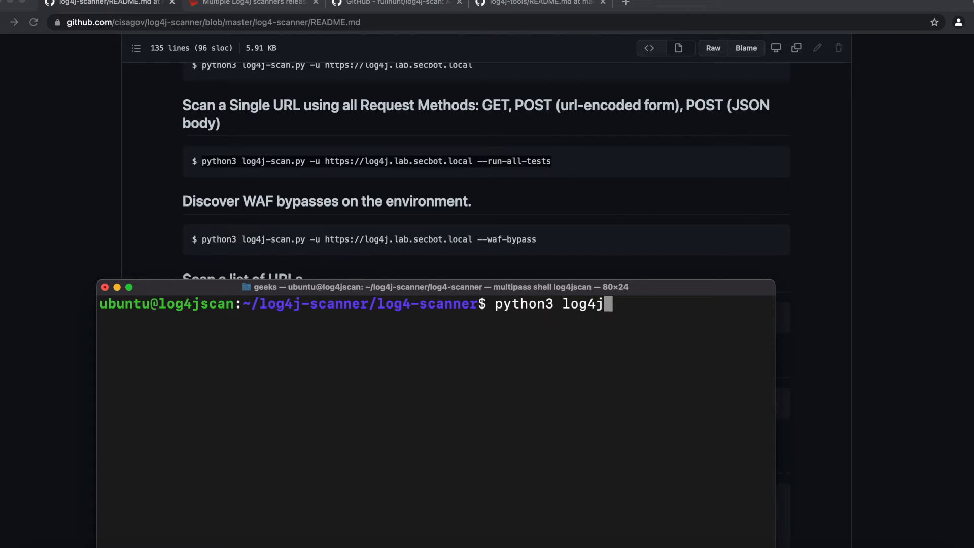
{"action": "type", "text": "-scan.py"}
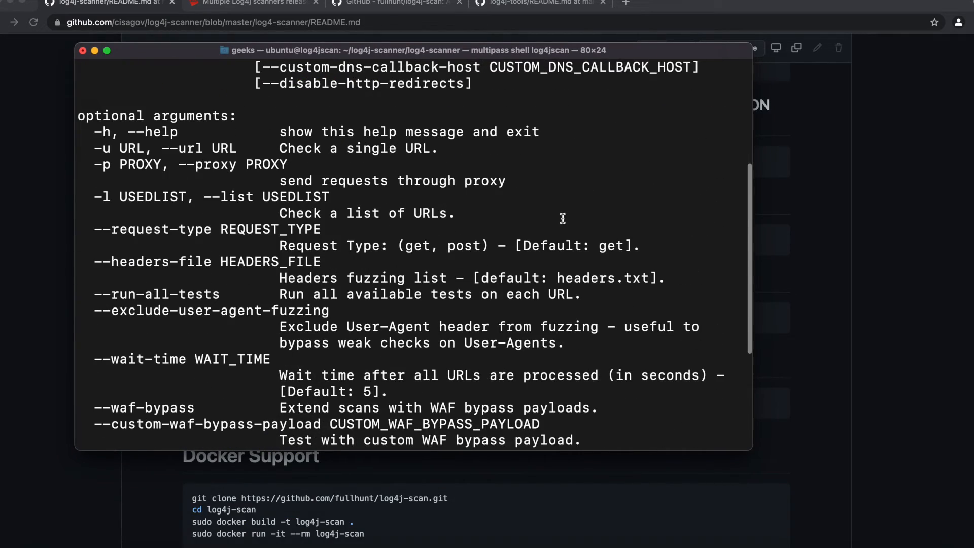
{"action": "scroll", "scroll_direction": "down", "scroll_amount": 3}
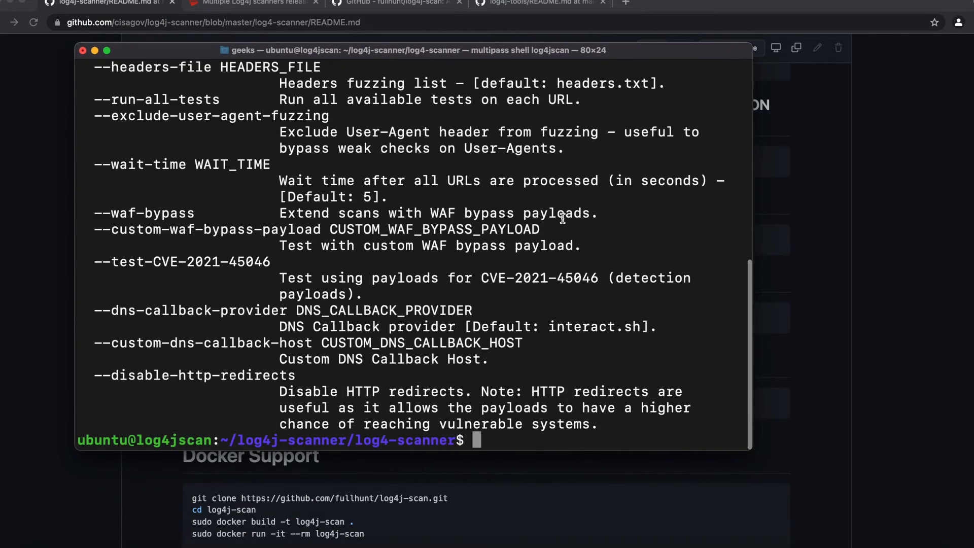
{"action": "key", "text": "ctrl+l"}
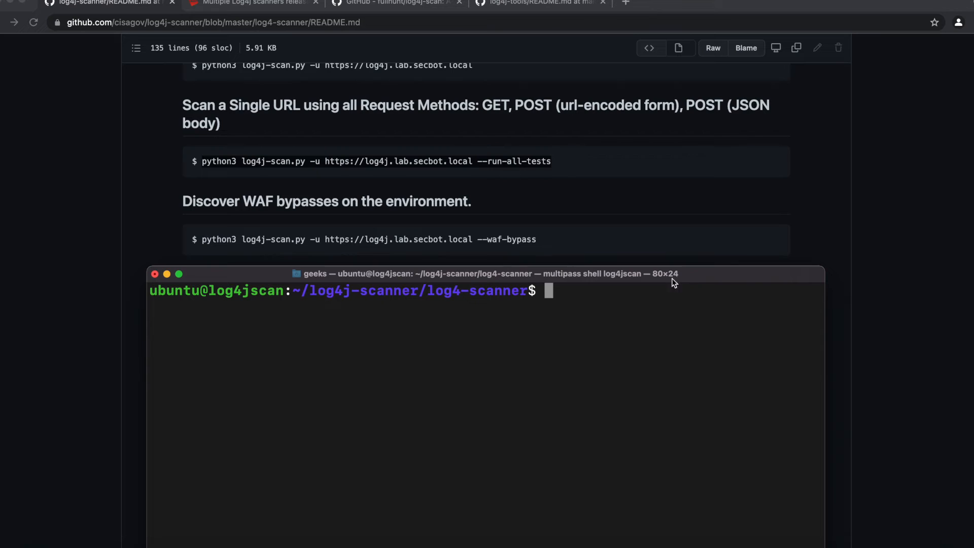
{"action": "mouse_move", "coordinate": [615, 344]}
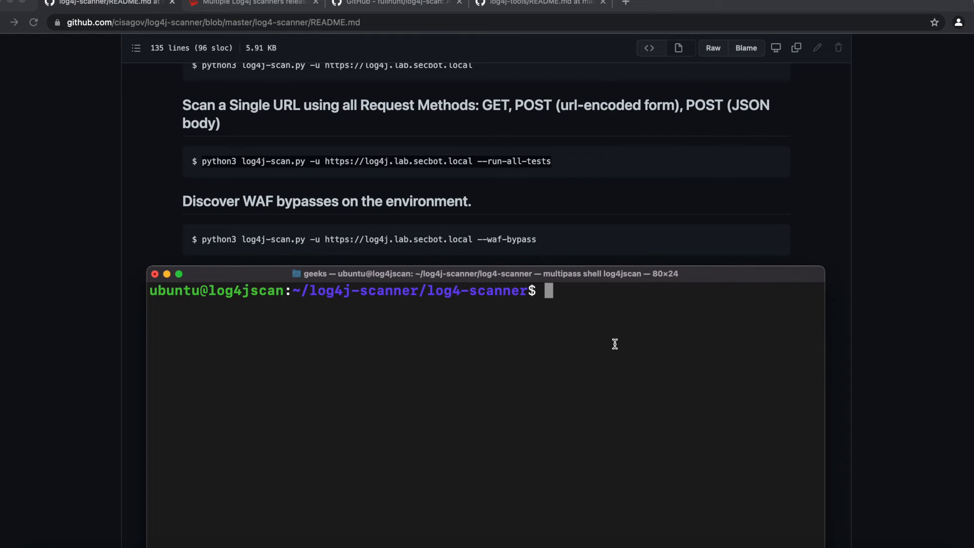
Step: Start typing pip3 install -r requirements.tx and discard the half-typed line
{"action": "type", "text": "pip3 install -r requirements.tx"}
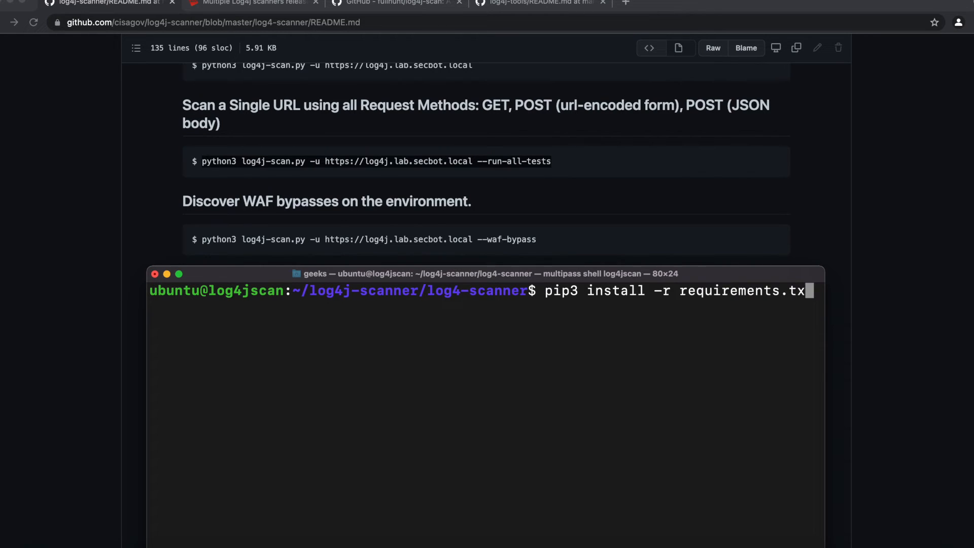
{"action": "key", "text": "BackSpace"}
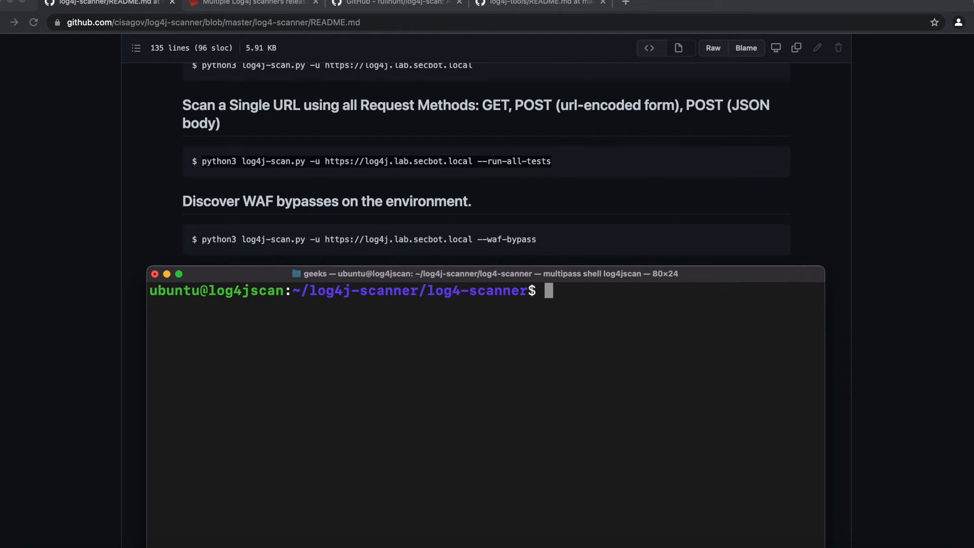
{"action": "type", "text": "python"}
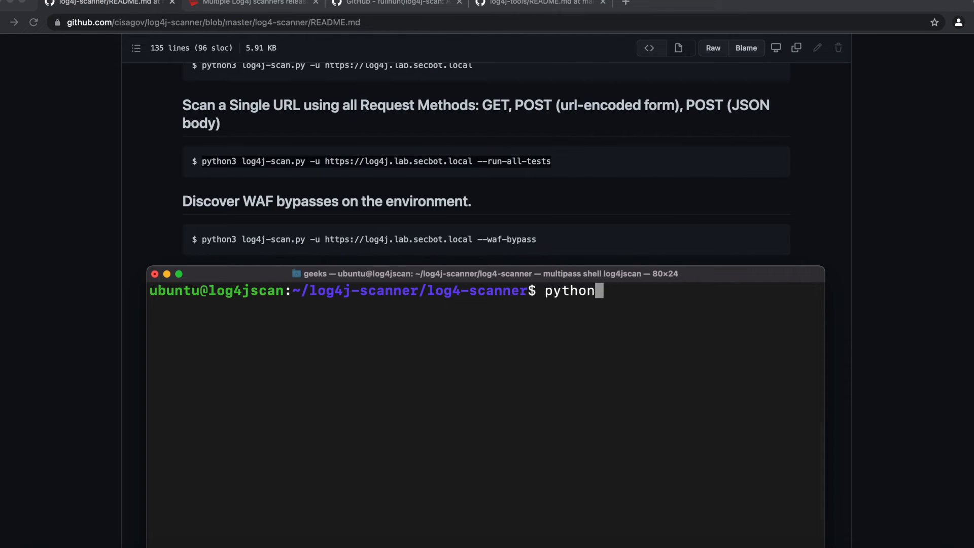
{"action": "type", "text": "3"}
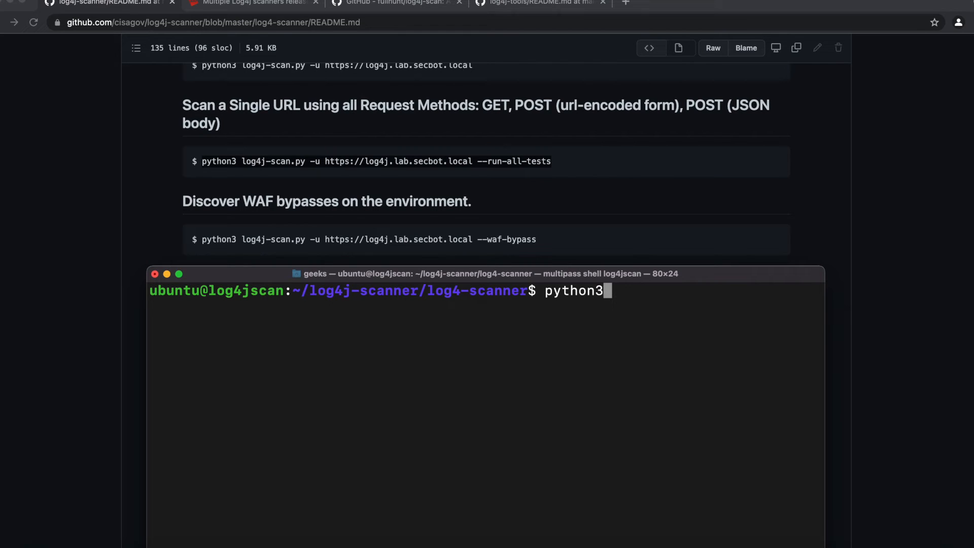
{"action": "type", "text": "log"}
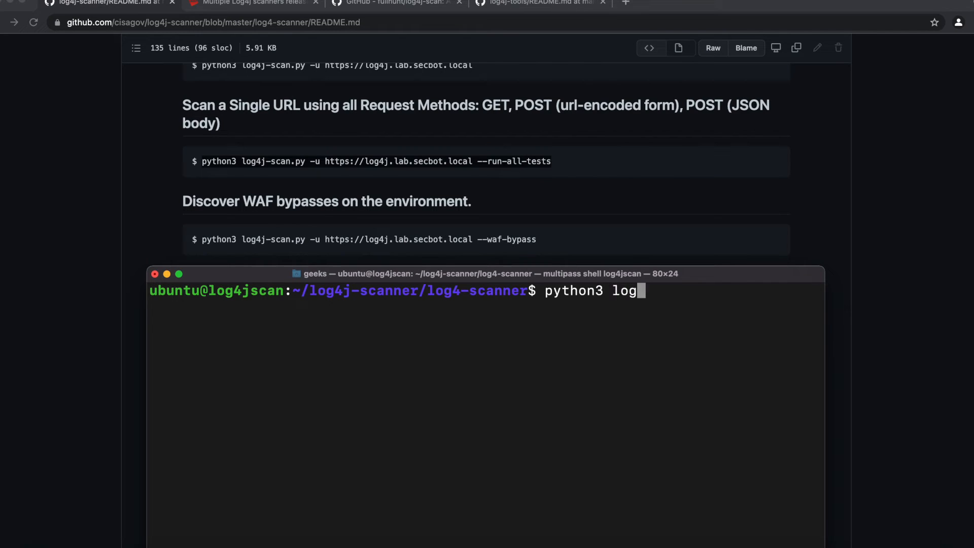
{"action": "type", "text": "4"}
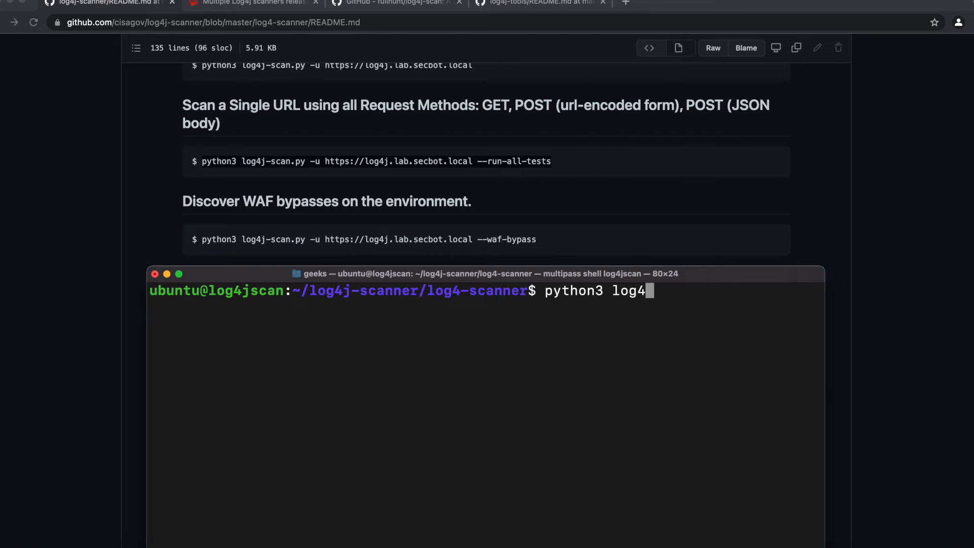
{"action": "type", "text": "j-sc"}
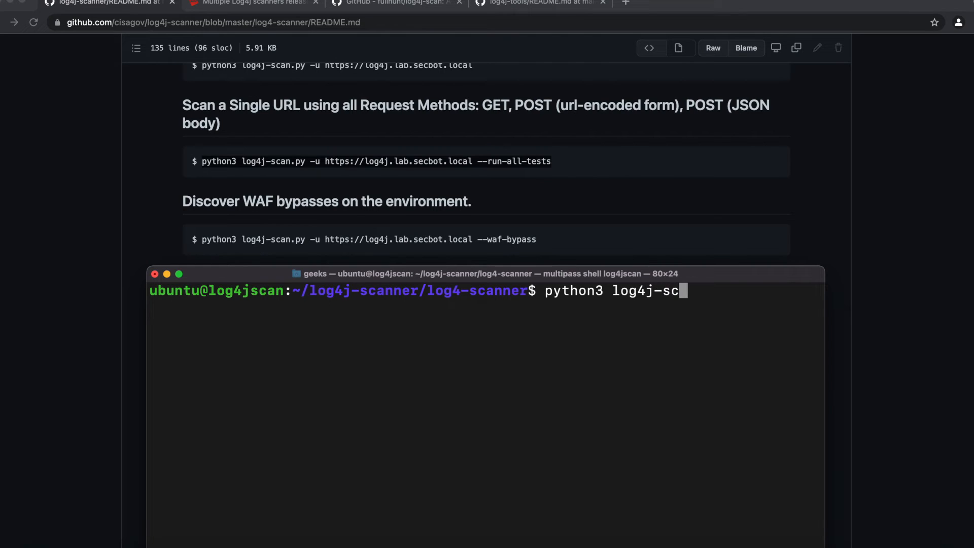
{"action": "type", "text": "an.py -"}
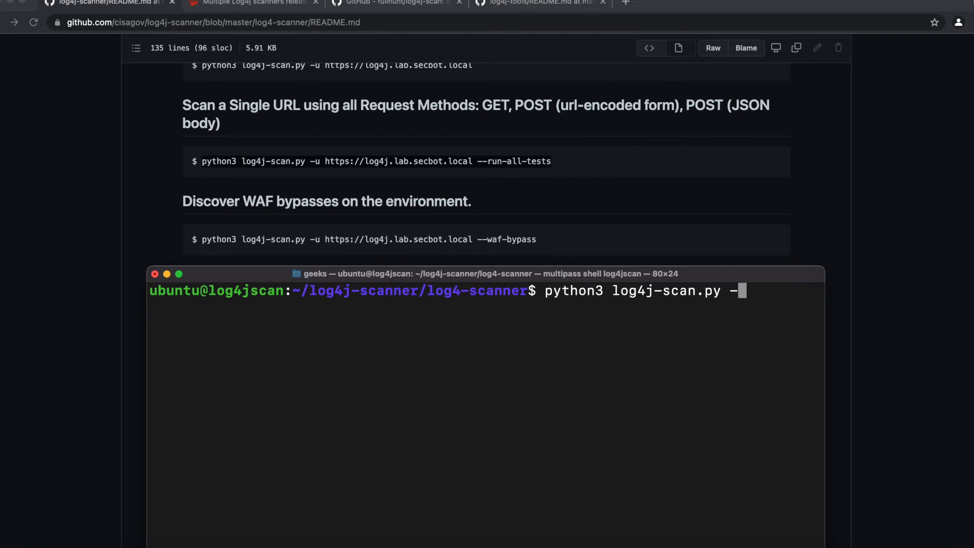
{"action": "type", "text": "u"}
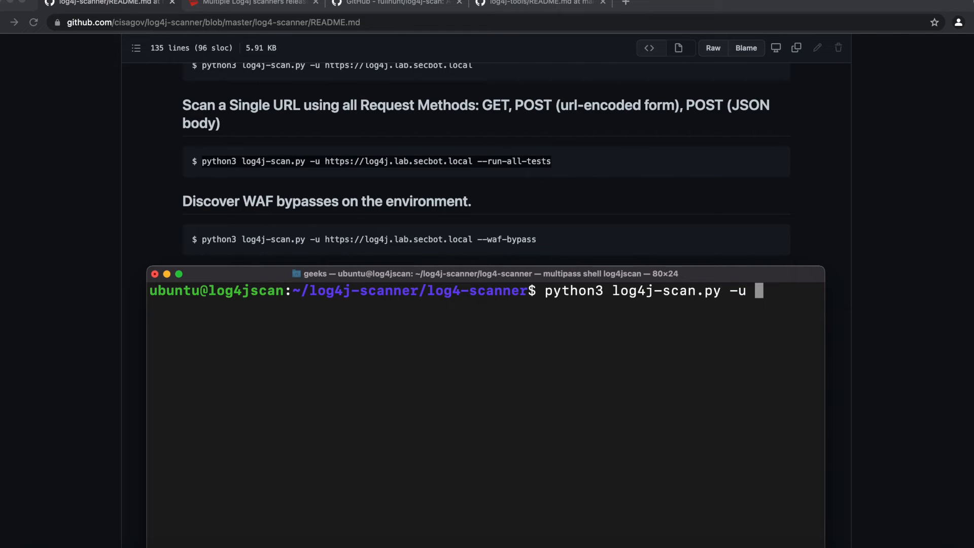
{"action": "type", "text": "https:"}
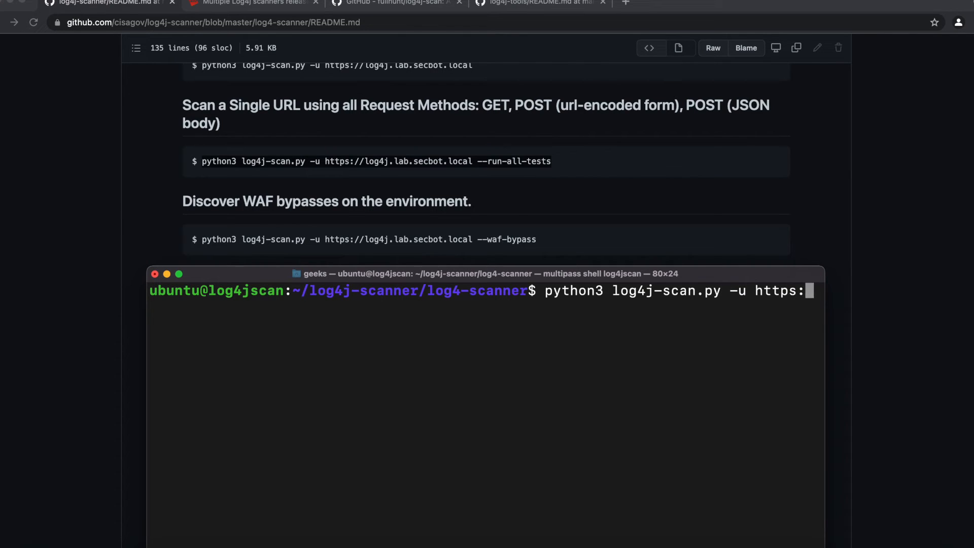
{"action": "type", "text": "g"}
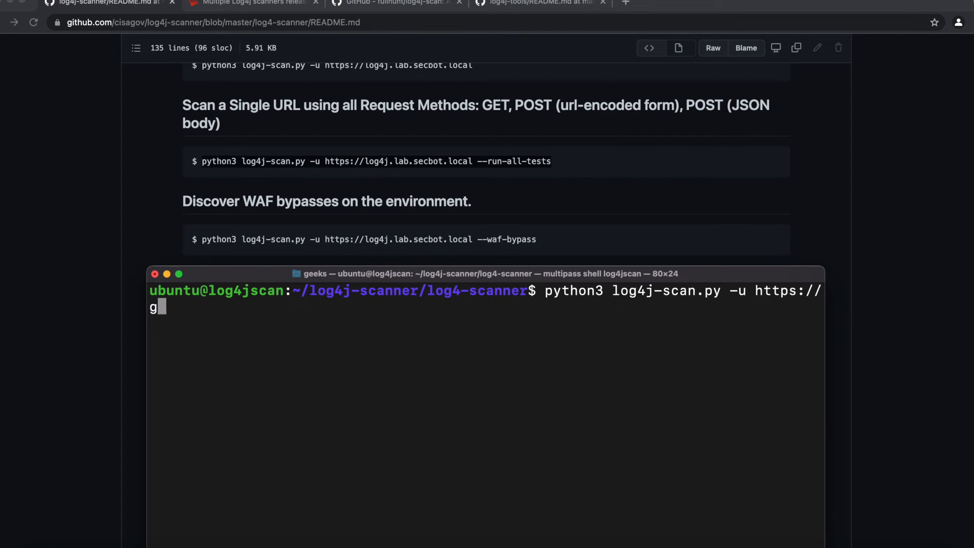
{"action": "type", "text": "eek2geth"}
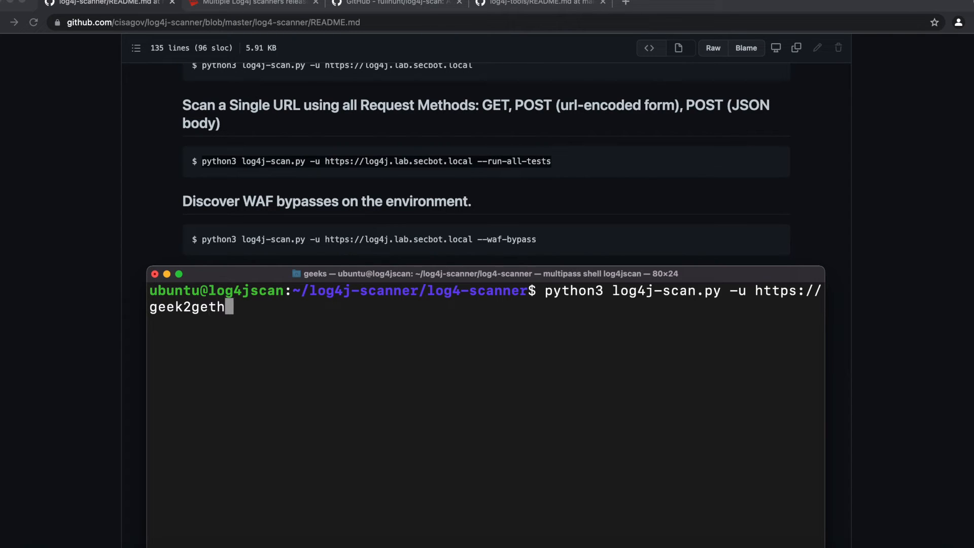
{"action": "type", "text": "er.com"}
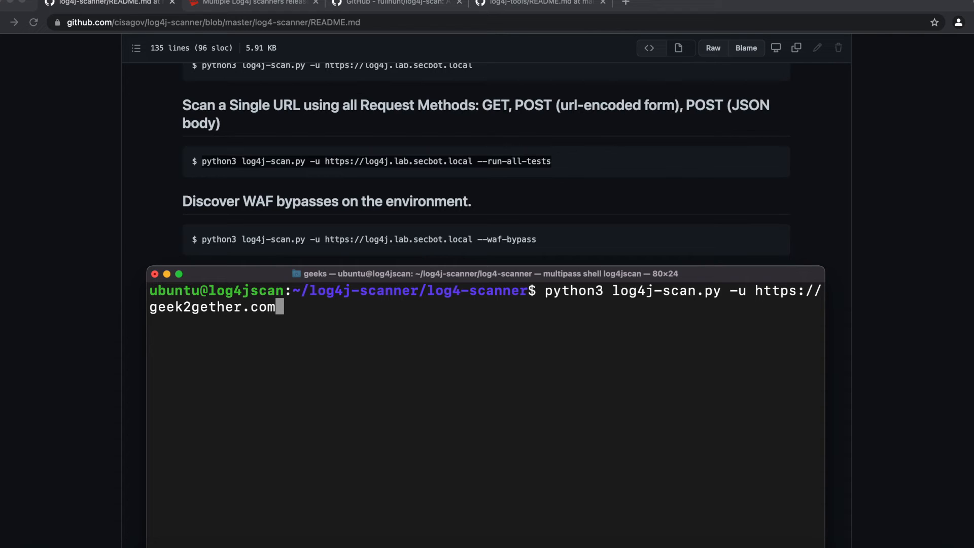
{"action": "type", "text": "--run"}
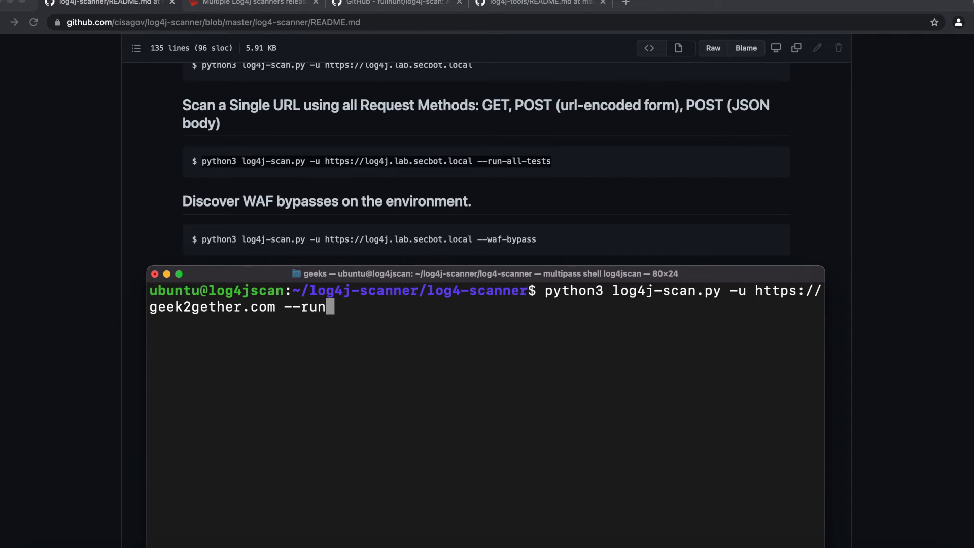
{"action": "type", "text": "-all-tests"}
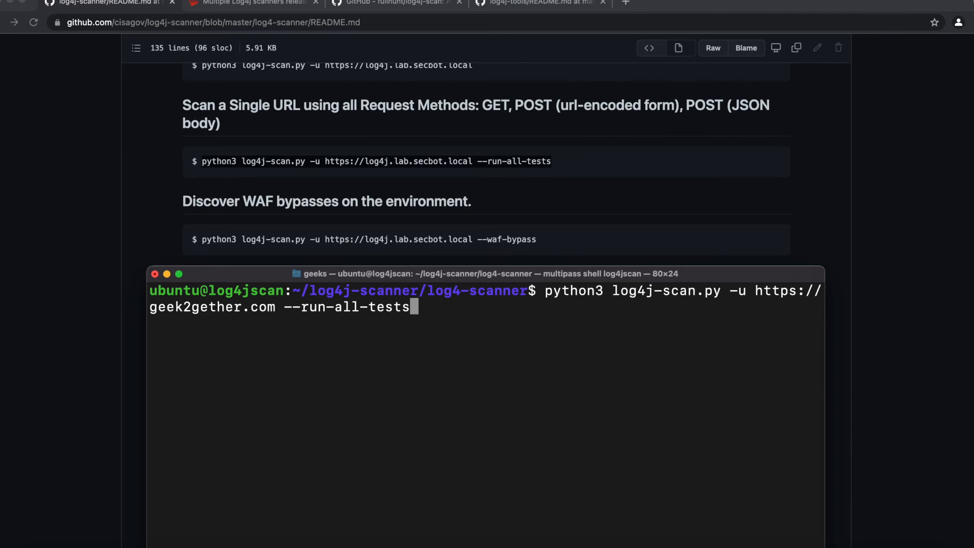
Step: Run the geek2gether.com scan with --run-all-tests, which fails back to the prompt
{"action": "key", "text": "enter"}
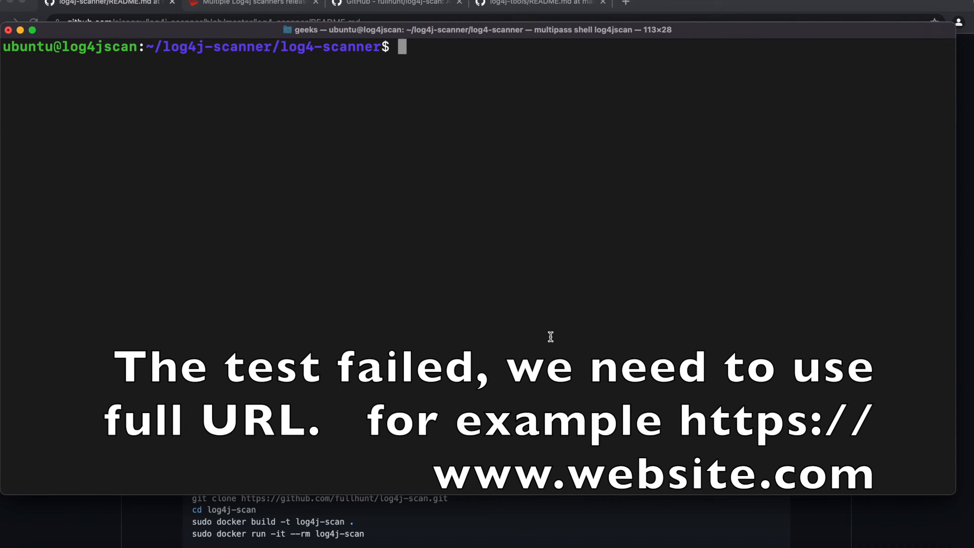
{"action": "type", "text": "python3 log4j-scan.py -u https://www.geek2gether.com --run-all-tests"}
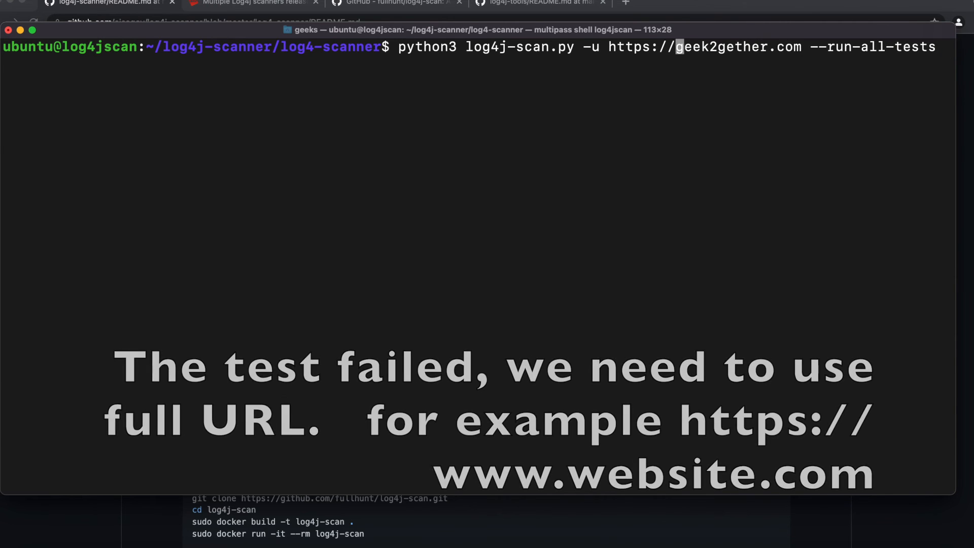
{"action": "type", "text": "ww"}
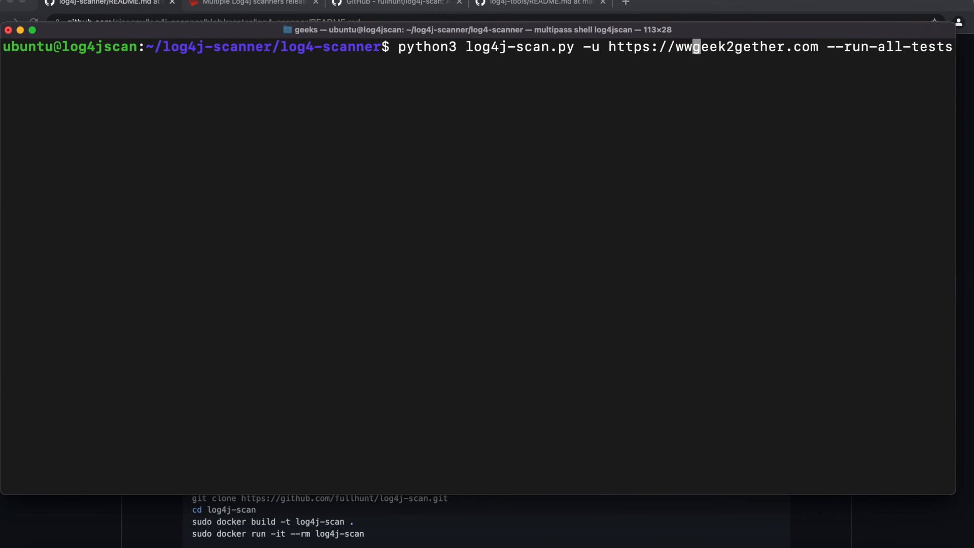
{"action": "type", "text": "w."}
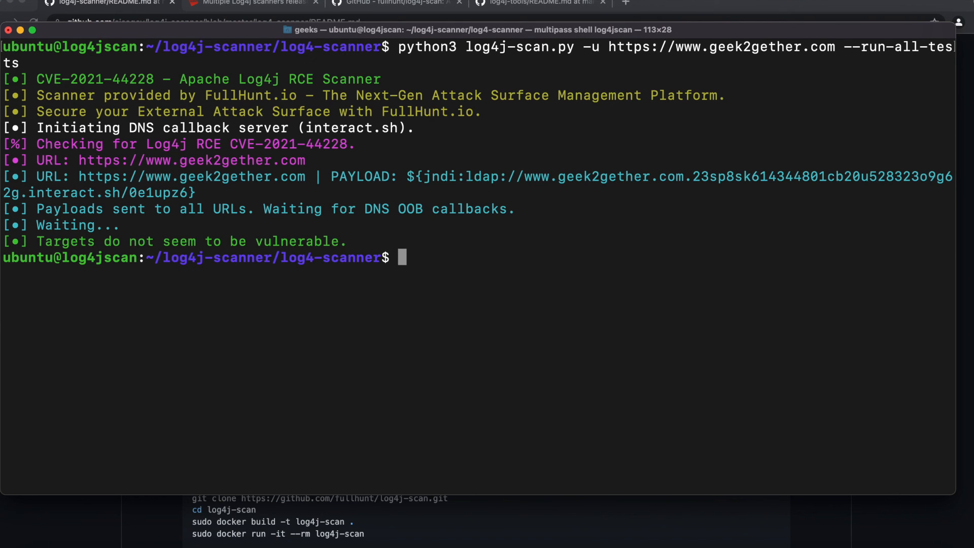
{"action": "mouse_move", "coordinate": [557, 327]}
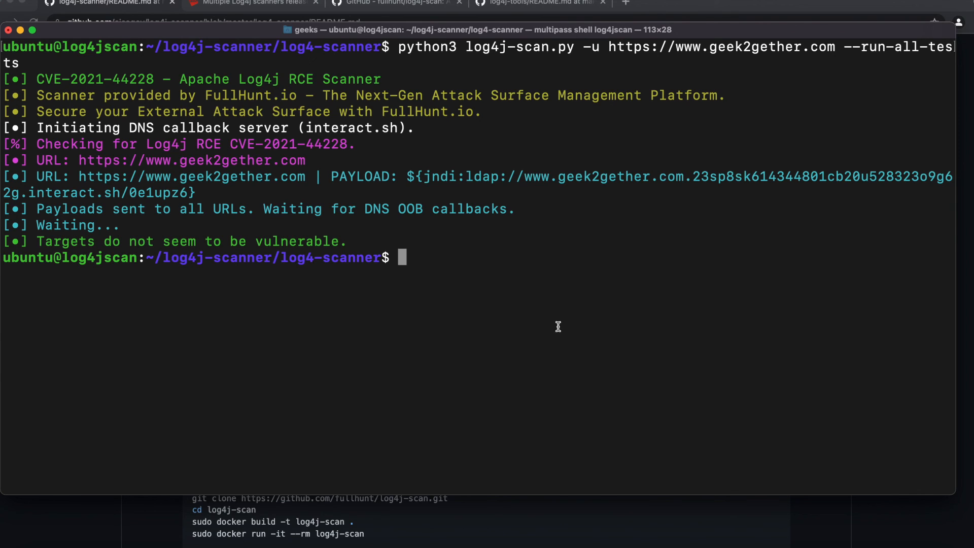
{"action": "mouse_move", "coordinate": [691, 336]}
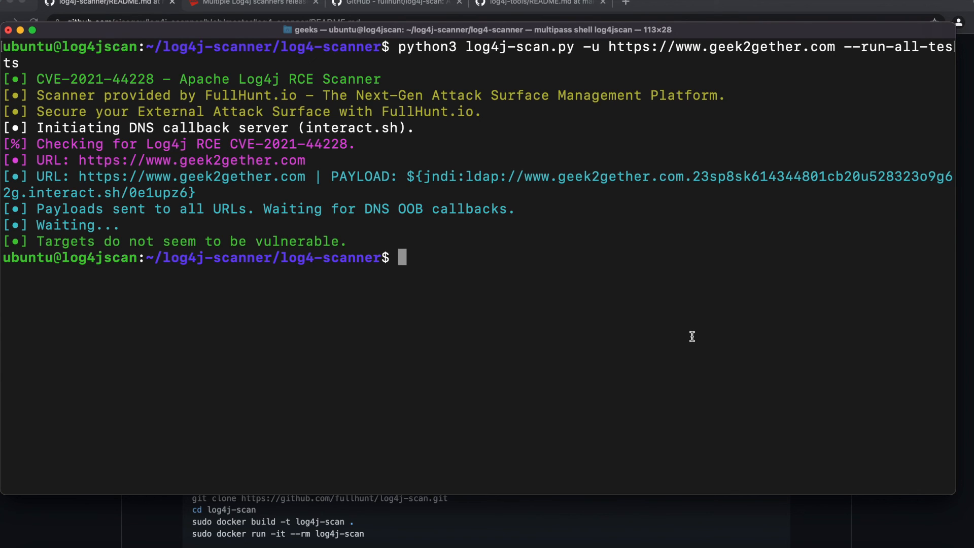